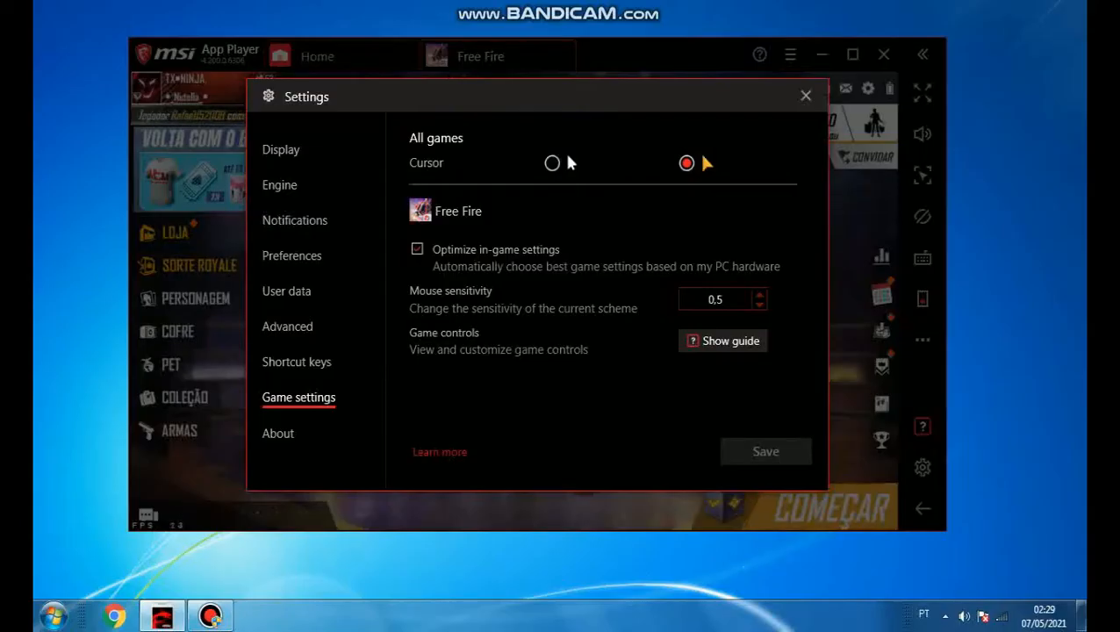
Step: Review the emulator's Engine settings: Performance mode, OpenGL and 240 FPS
{"action": "left_click", "coordinate": [279, 186]}
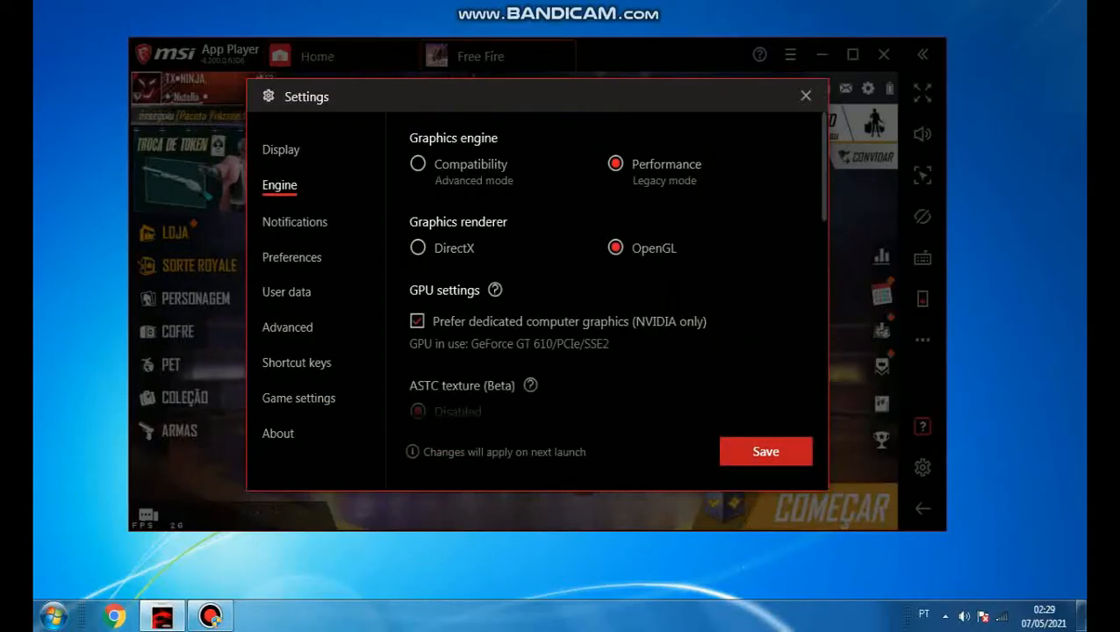
{"action": "scroll", "scroll_direction": "down", "scroll_amount": 3}
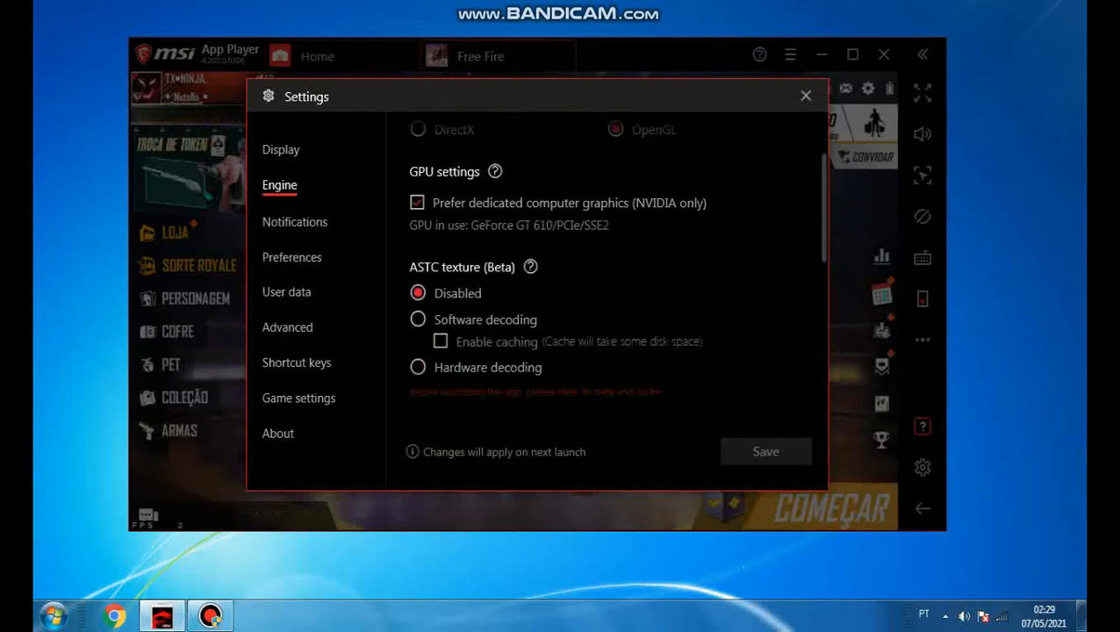
{"action": "scroll", "scroll_direction": "down", "scroll_amount": 3}
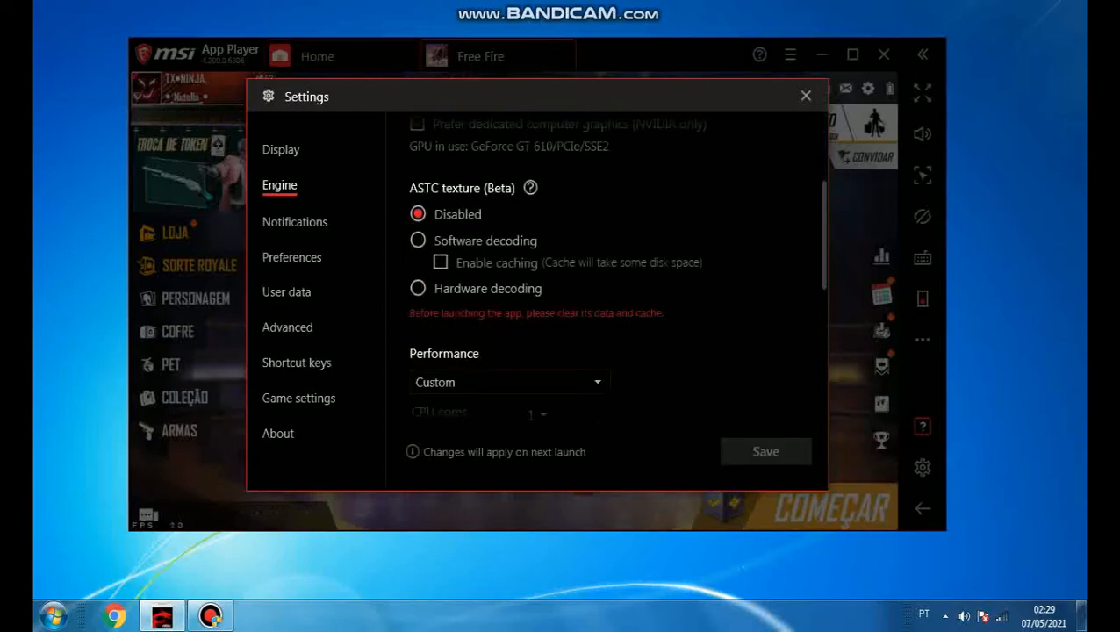
{"action": "scroll", "scroll_direction": "down", "scroll_amount": 3}
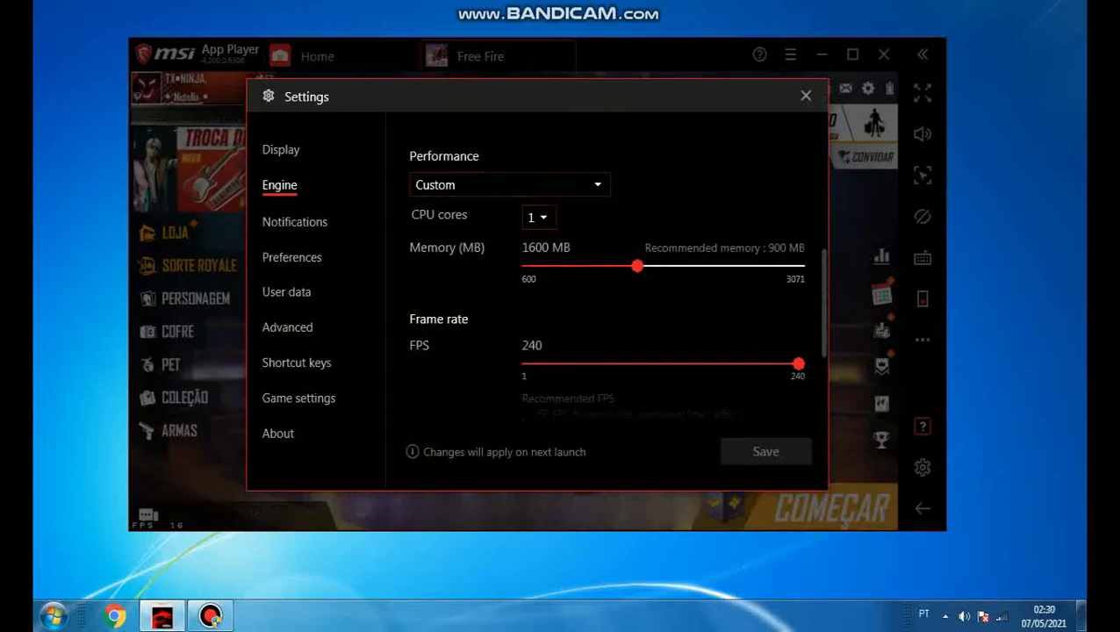
{"action": "scroll", "scroll_direction": "down", "scroll_amount": 3}
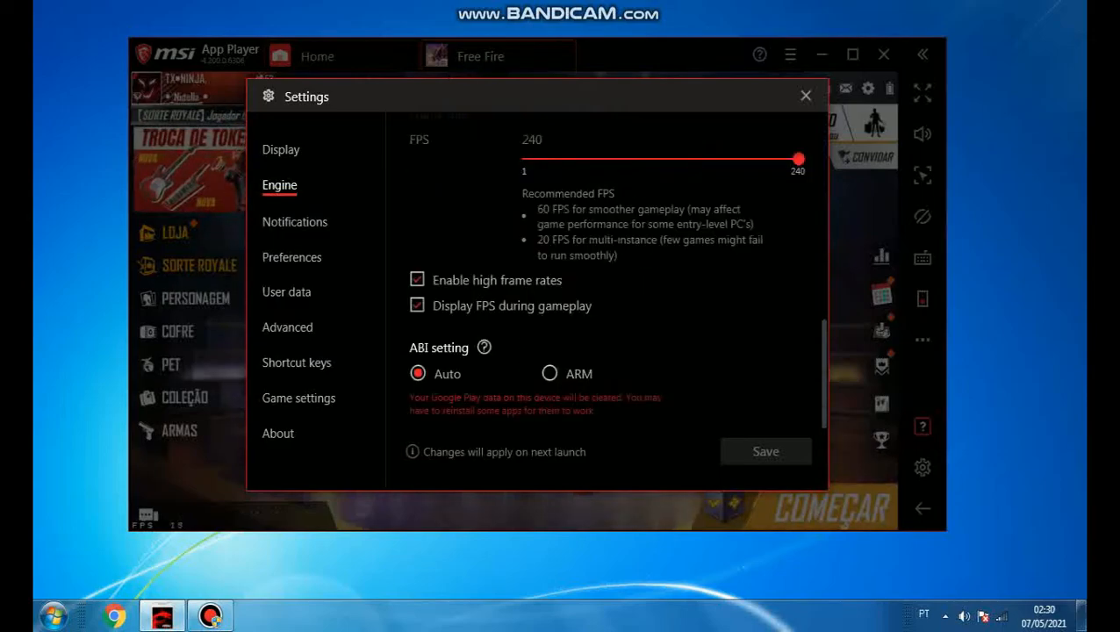
Step: Scroll through the emulator's general Preferences, then close Settings
{"action": "left_click", "coordinate": [292, 256]}
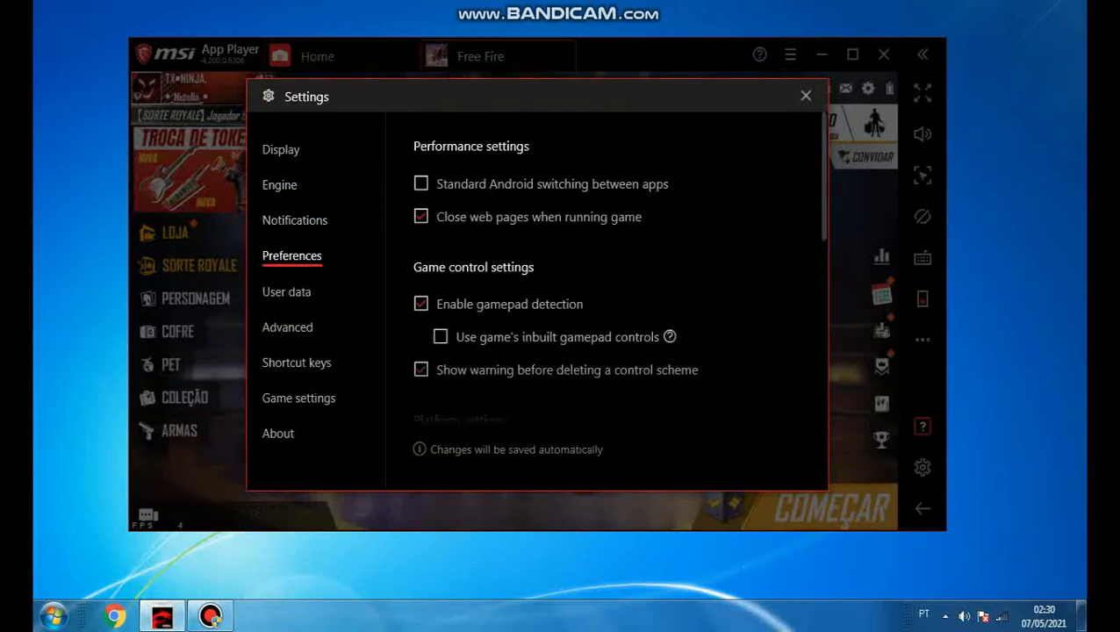
{"action": "scroll", "scroll_direction": "down", "scroll_amount": 3}
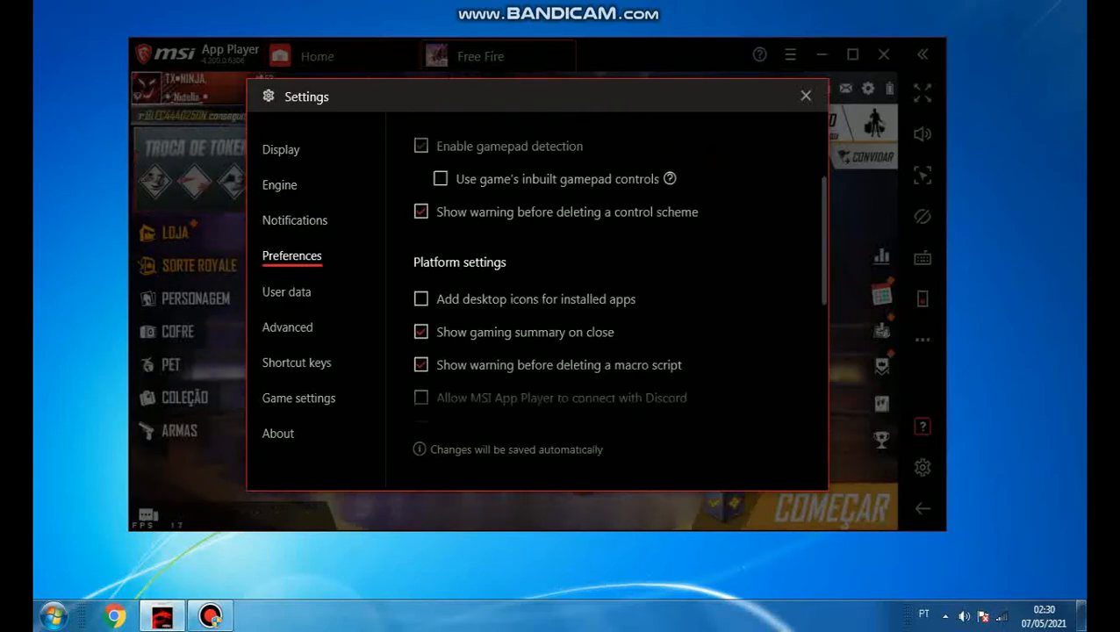
{"action": "scroll", "scroll_direction": "down", "scroll_amount": 3}
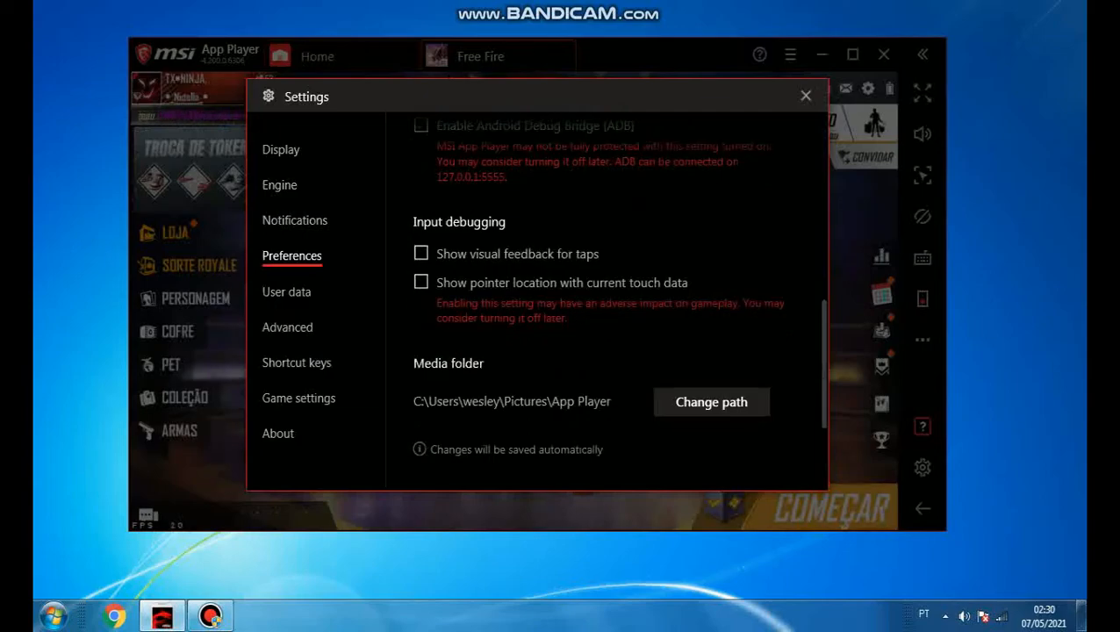
{"action": "left_click", "coordinate": [281, 149]}
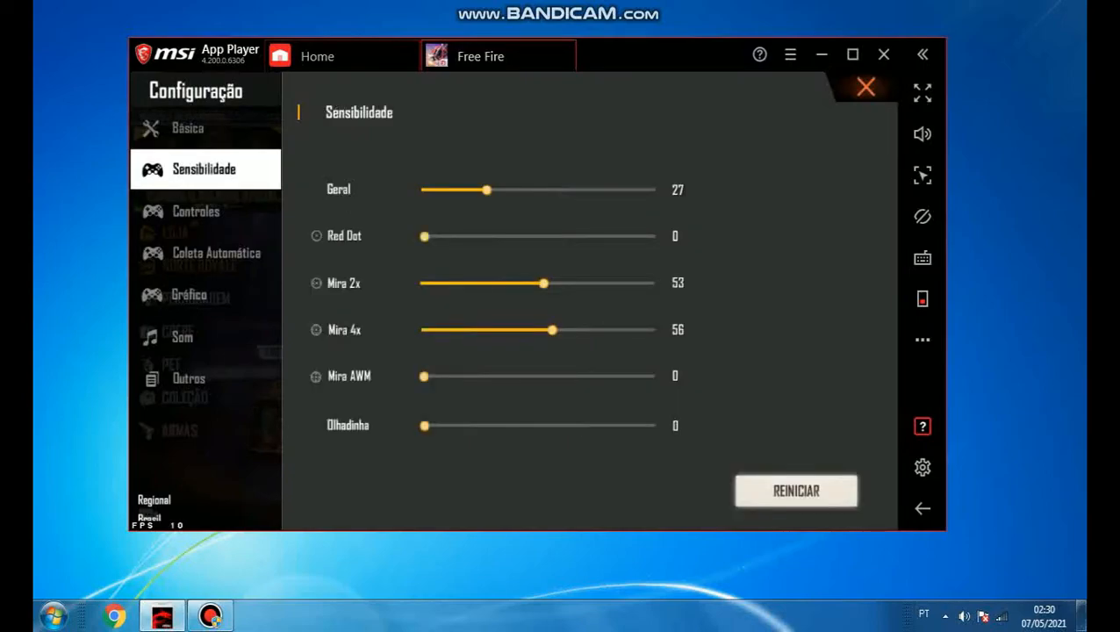
Step: View Free Fire's Coleta Automática settings, then its Gráfico settings with Suave quality and high FPS
{"action": "left_click", "coordinate": [216, 252]}
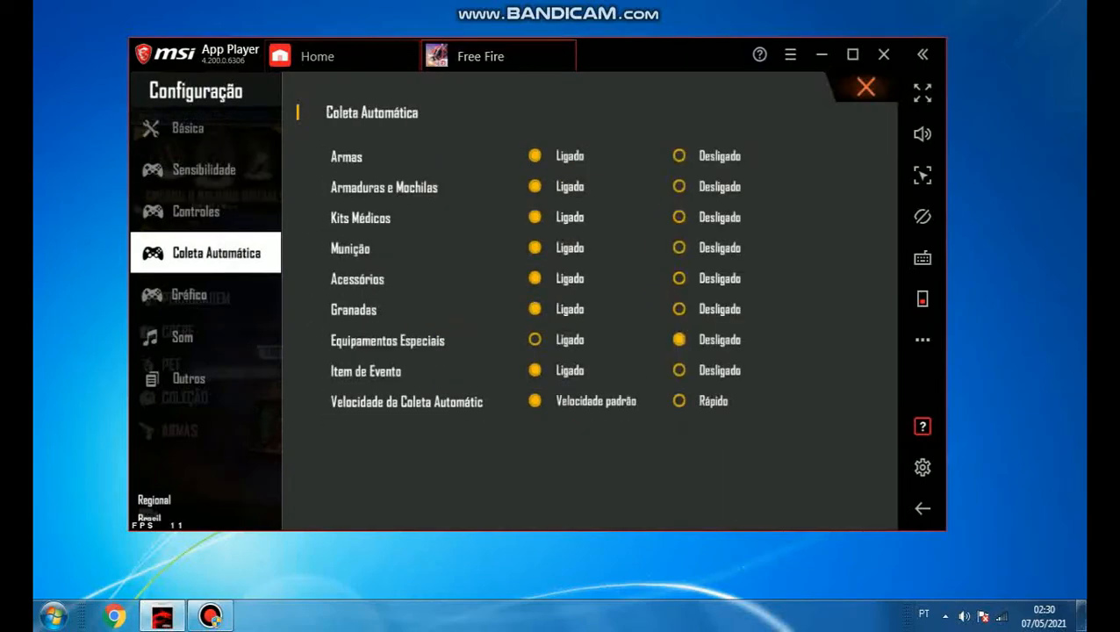
{"action": "left_click", "coordinate": [189, 294]}
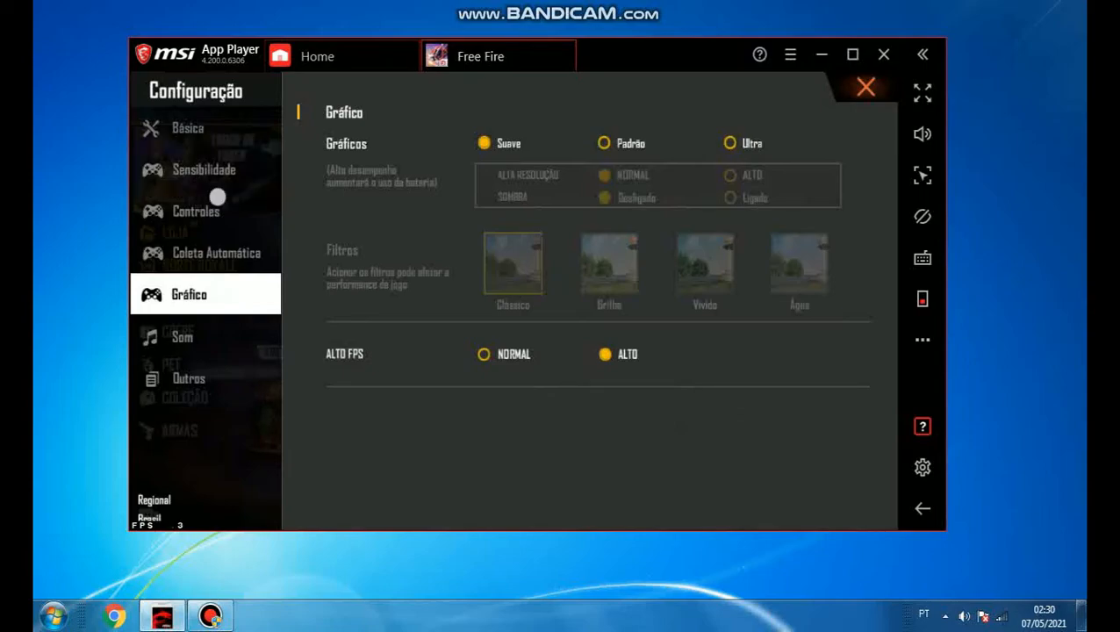
{"action": "left_click", "coordinate": [196, 210]}
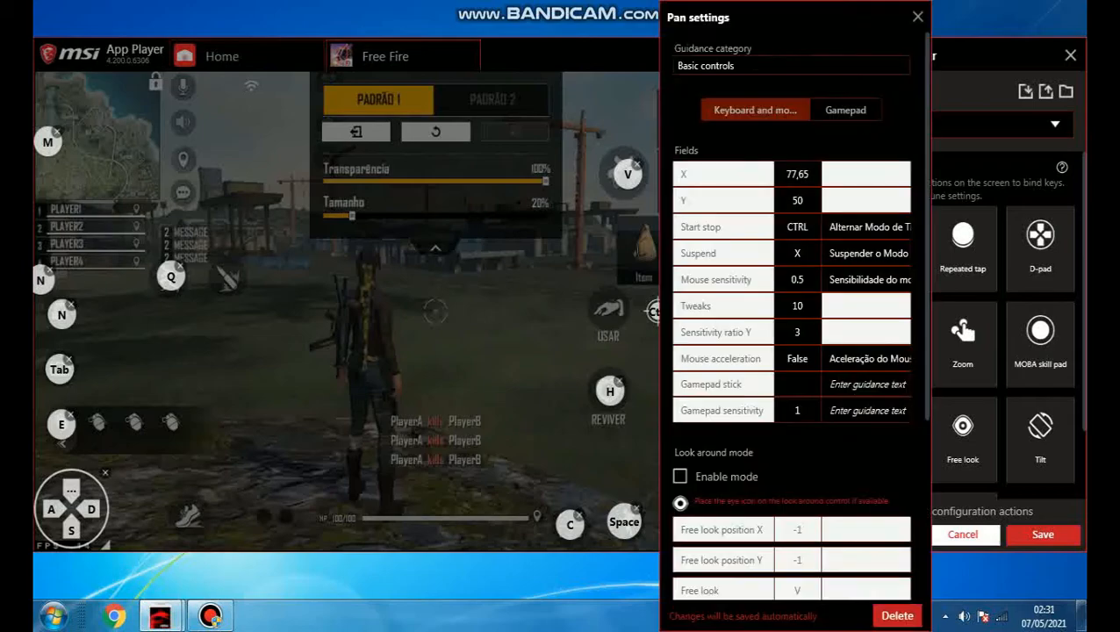
Step: Select the pan control's Mouse sensitivity field, set at 0.5
{"action": "left_click", "coordinate": [797, 174]}
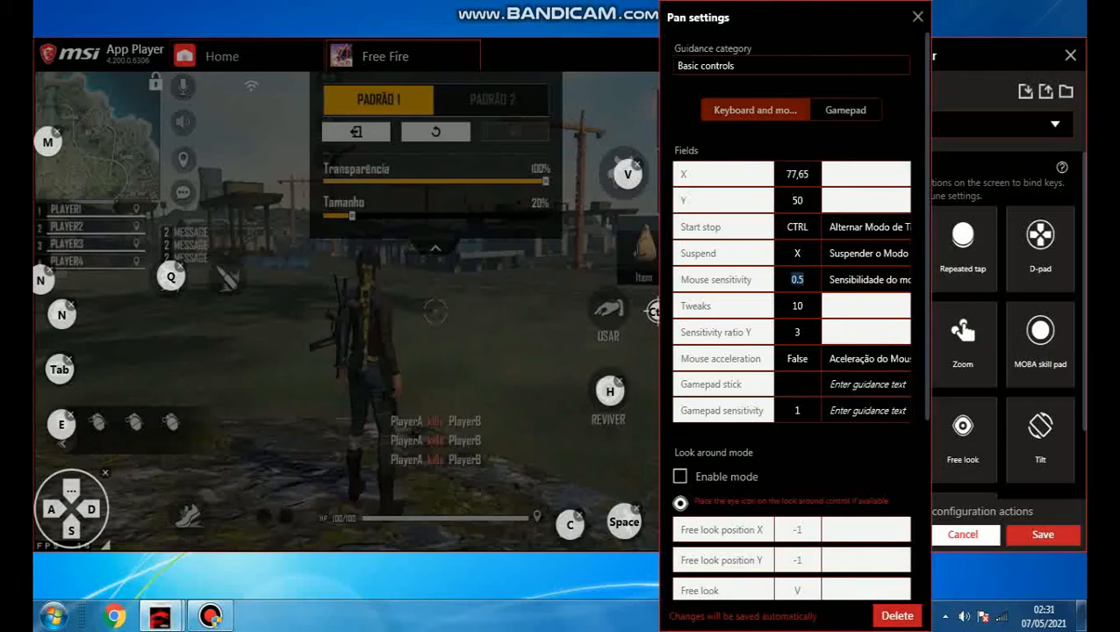
{"action": "left_click", "coordinate": [918, 16]}
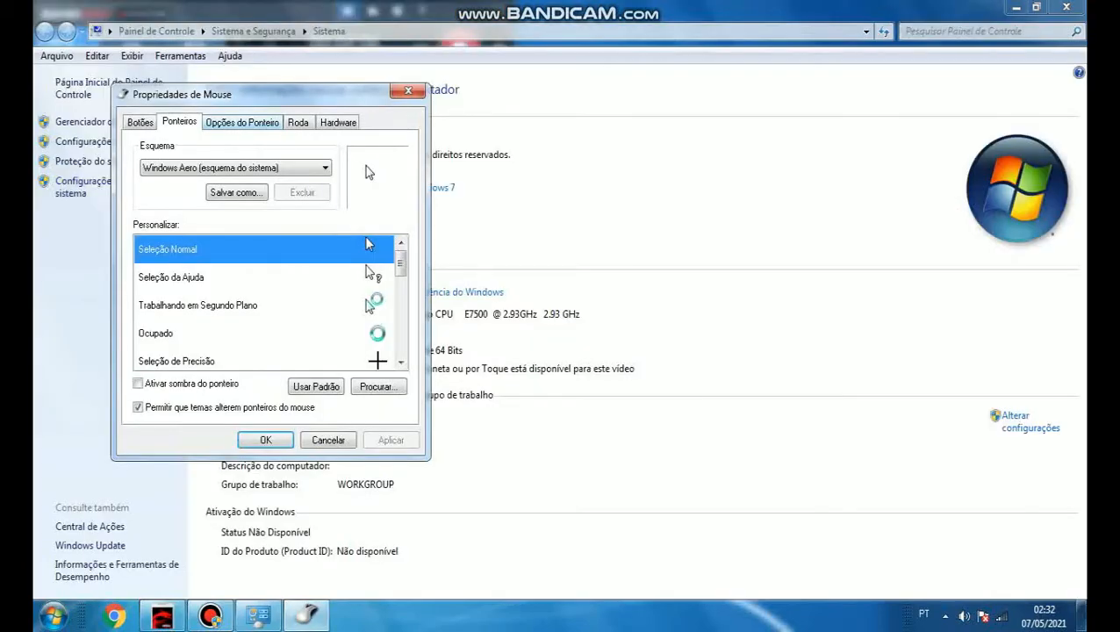
Step: Close Propriedades de Mouse with OK to return to the System page
{"action": "left_click", "coordinate": [241, 122]}
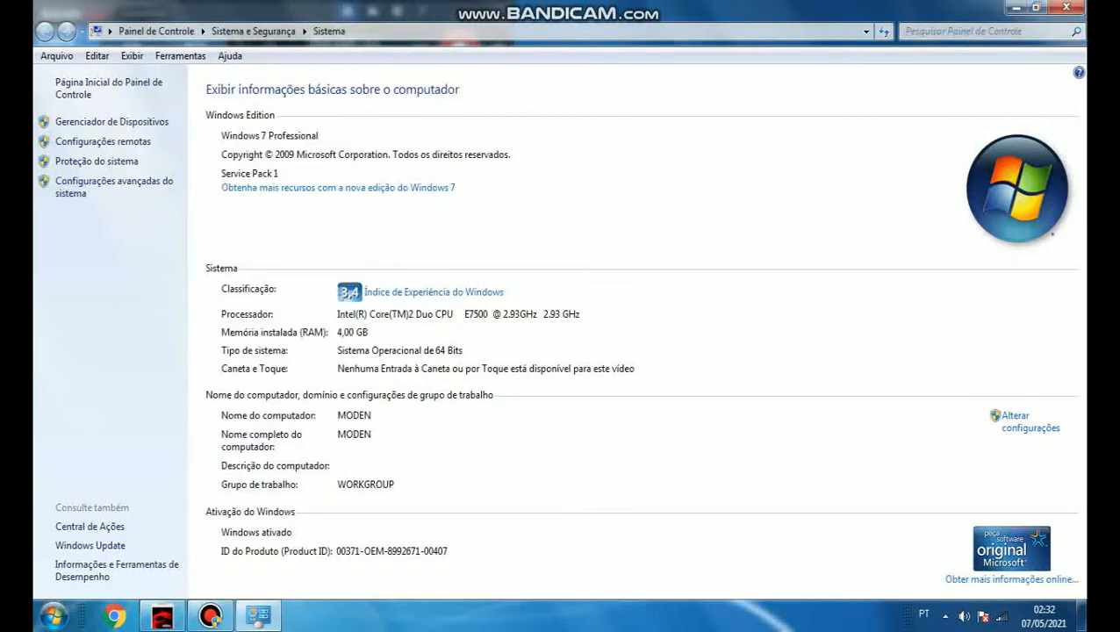
{"action": "mouse_move", "coordinate": [113, 187]}
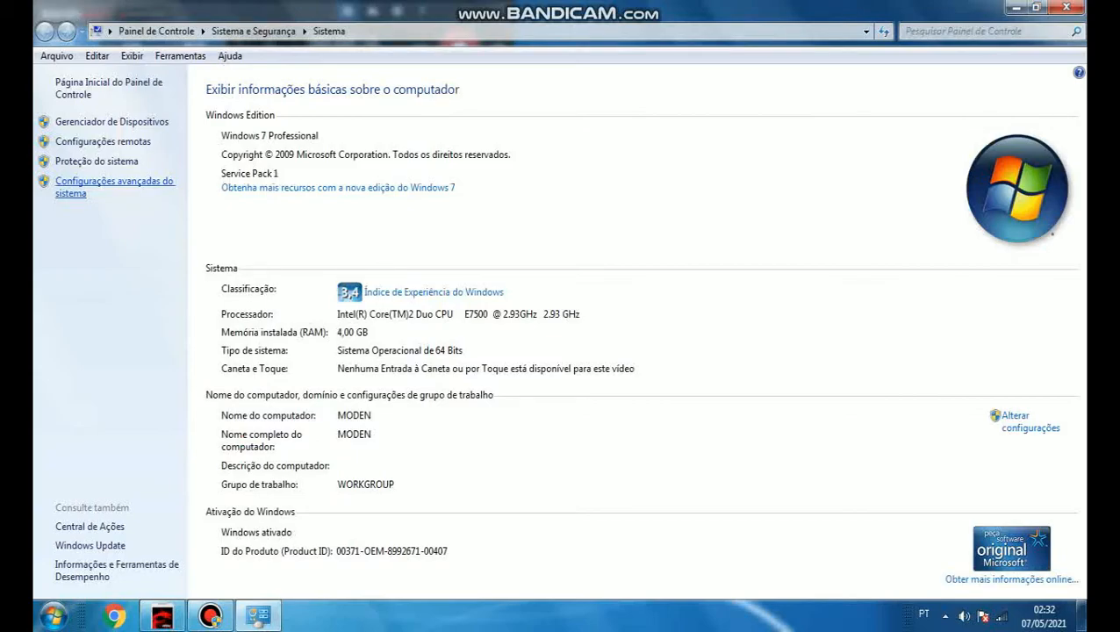
Step: Cancel the Run prompt and open Performance Options' Avançado tab for processor scheduling and virtual memory
{"action": "type", "text": "masc"}
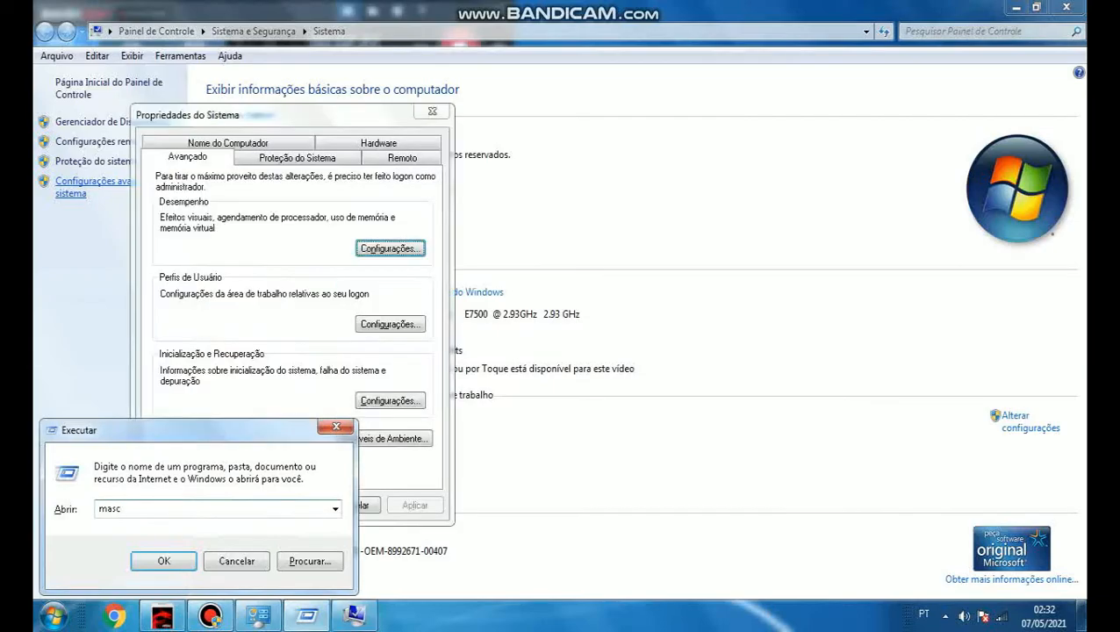
{"action": "type", "text": "m"}
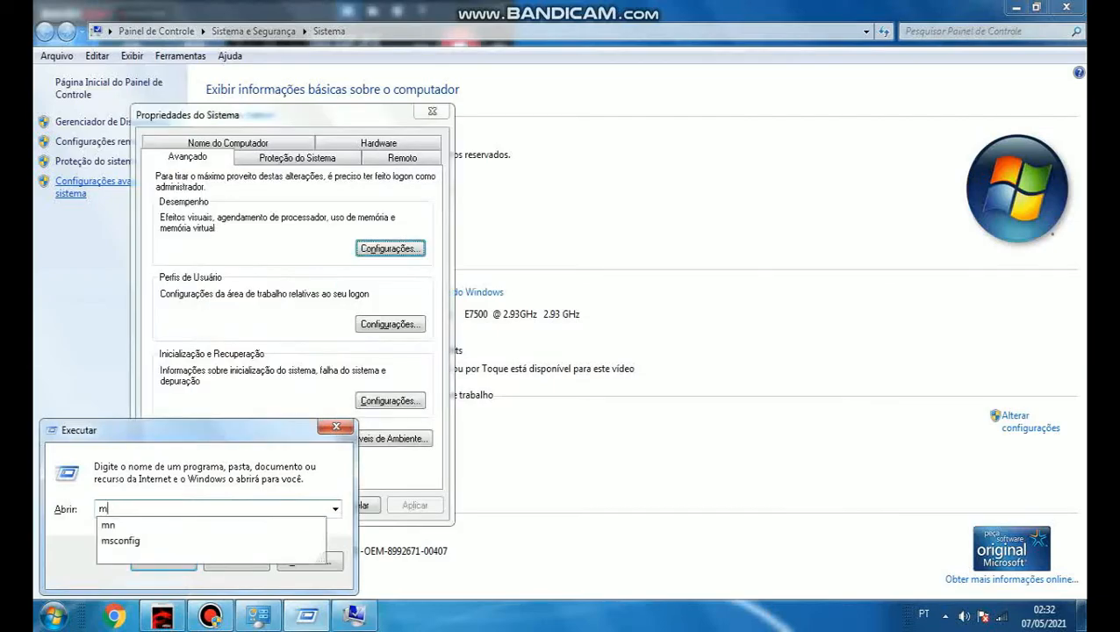
{"action": "left_click", "coordinate": [336, 426]}
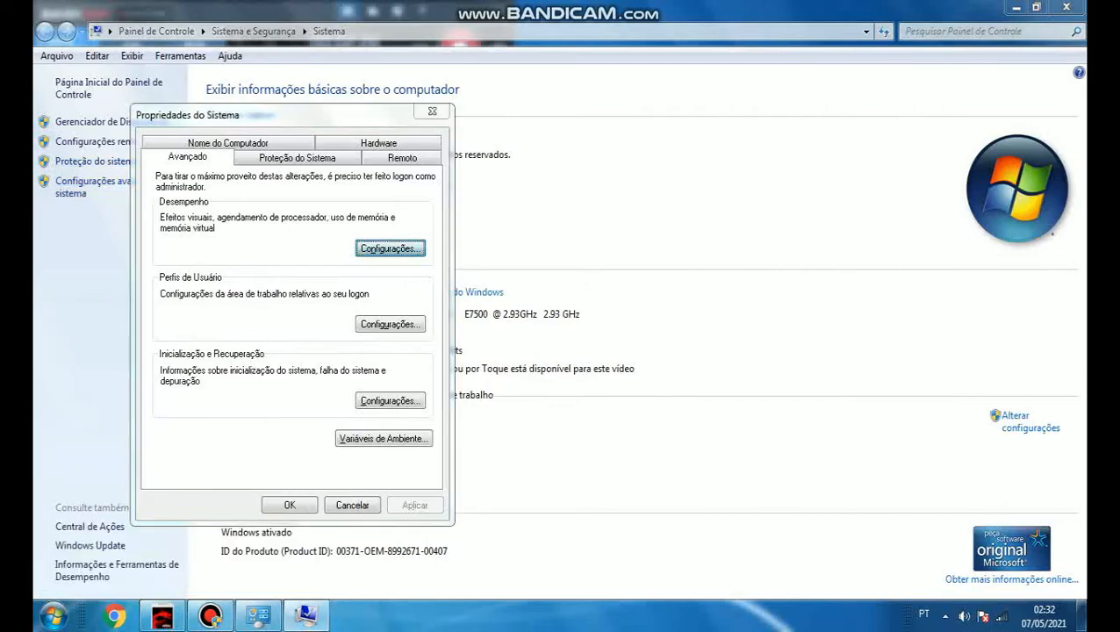
{"action": "left_click", "coordinate": [390, 249]}
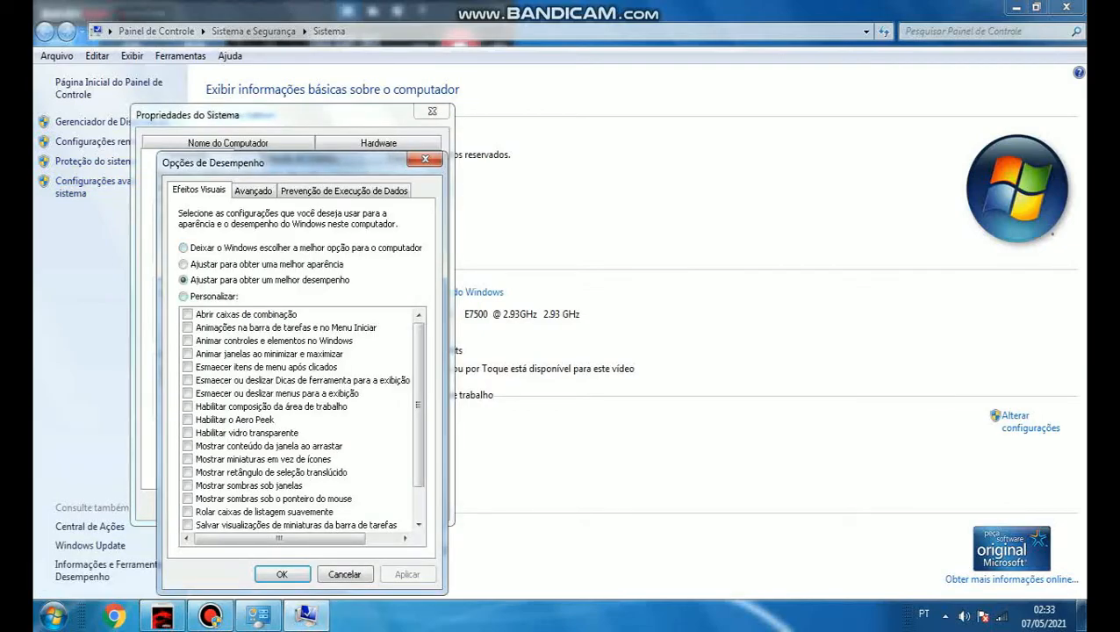
{"action": "left_click", "coordinate": [253, 191]}
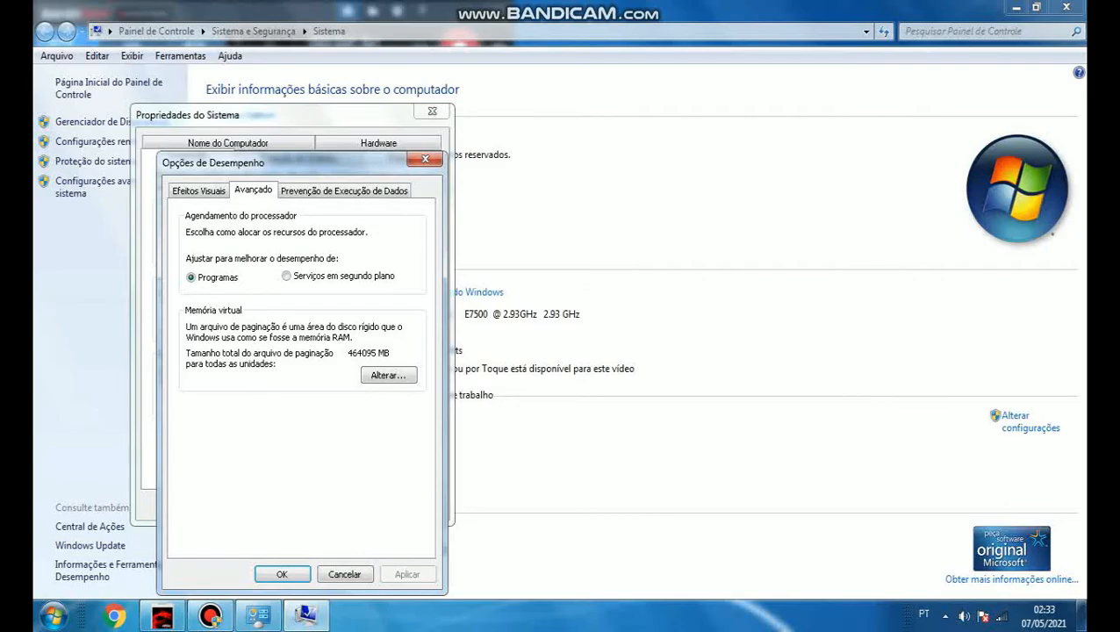
{"action": "left_click", "coordinate": [388, 375]}
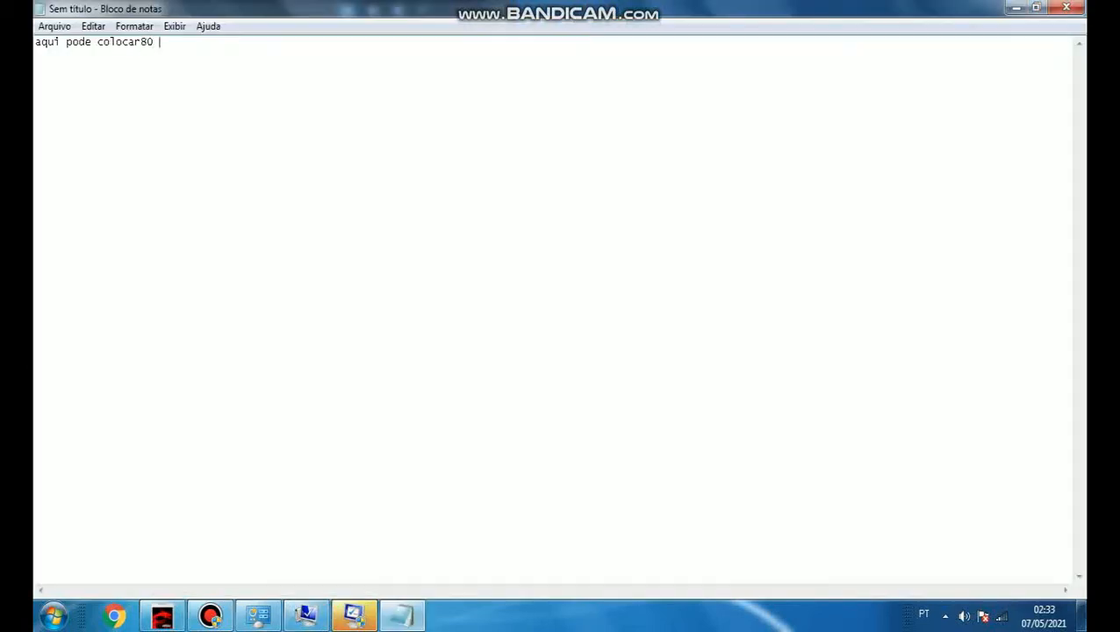
Step: Type in Notepad that 80 or 40 mil works, and 458 mil came from an unused HD
{"action": "type", "text": "mil"}
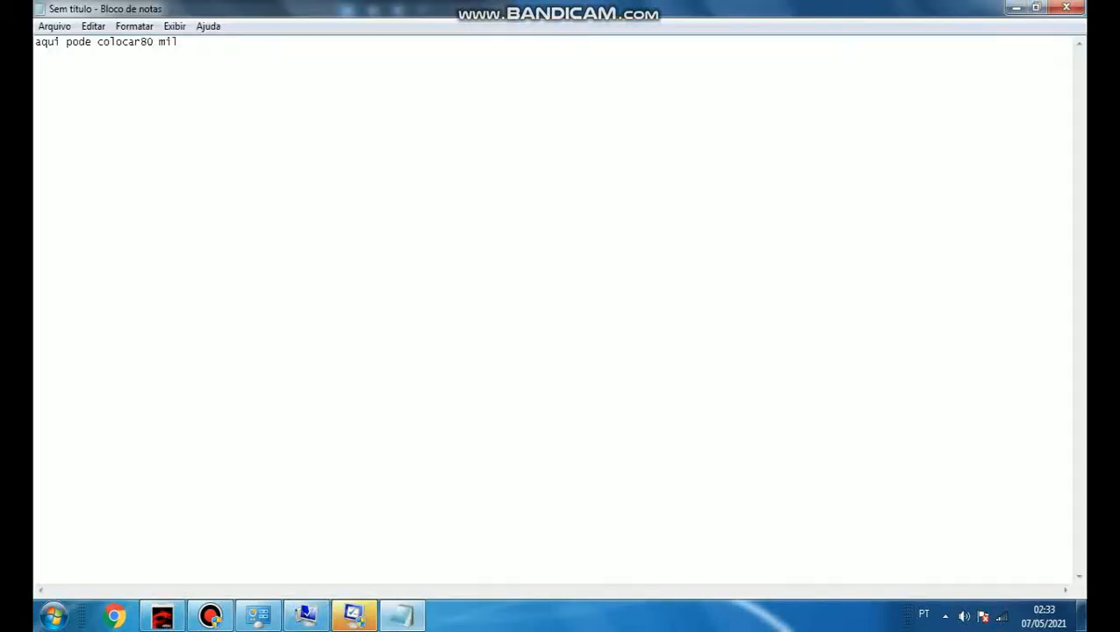
{"action": "type", "text": "ou 40"}
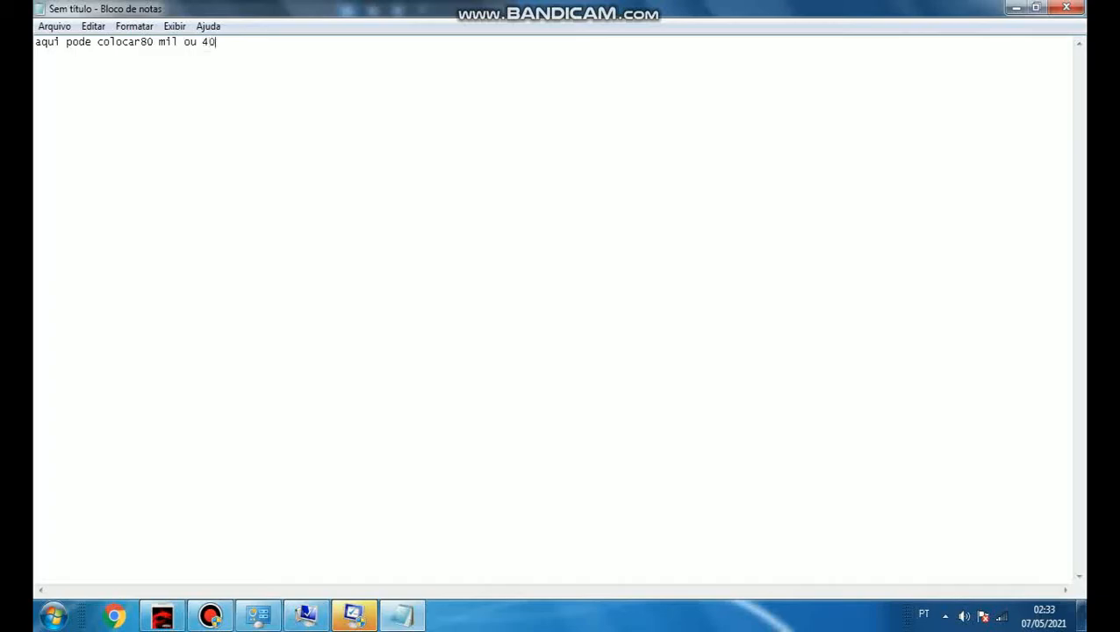
{"action": "type", "text": "mil eu"}
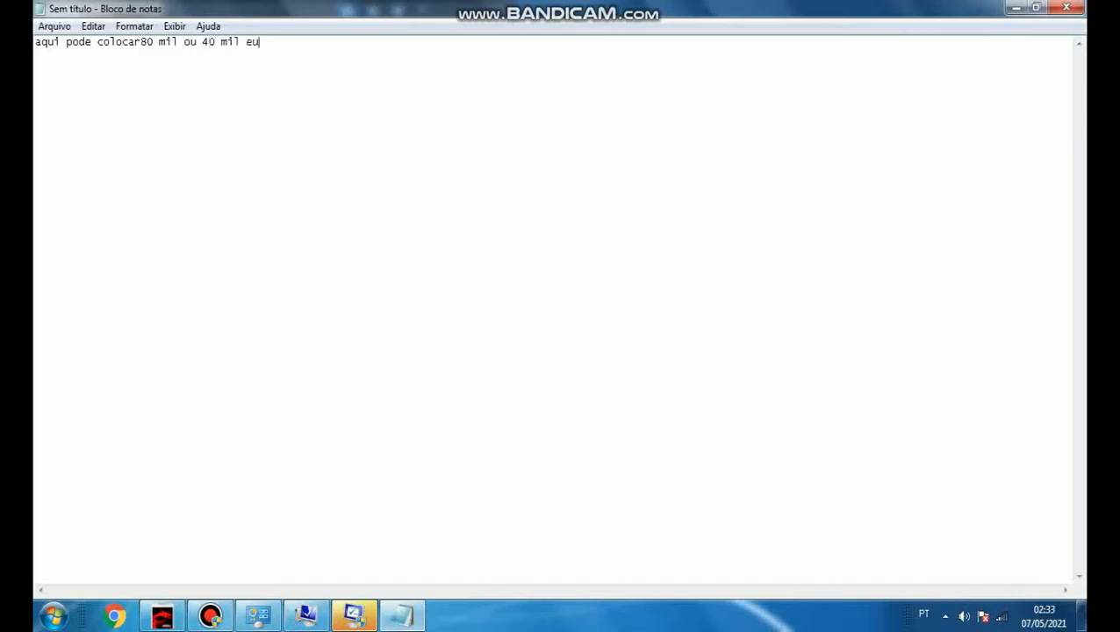
{"action": "type", "text": "coloq"}
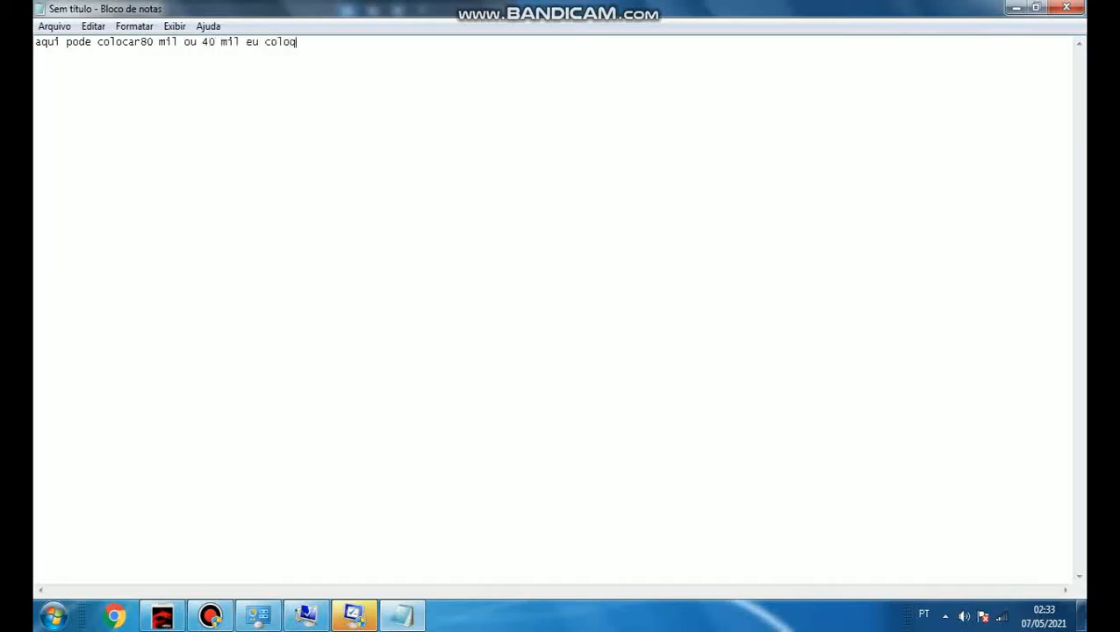
{"action": "type", "text": "uei"}
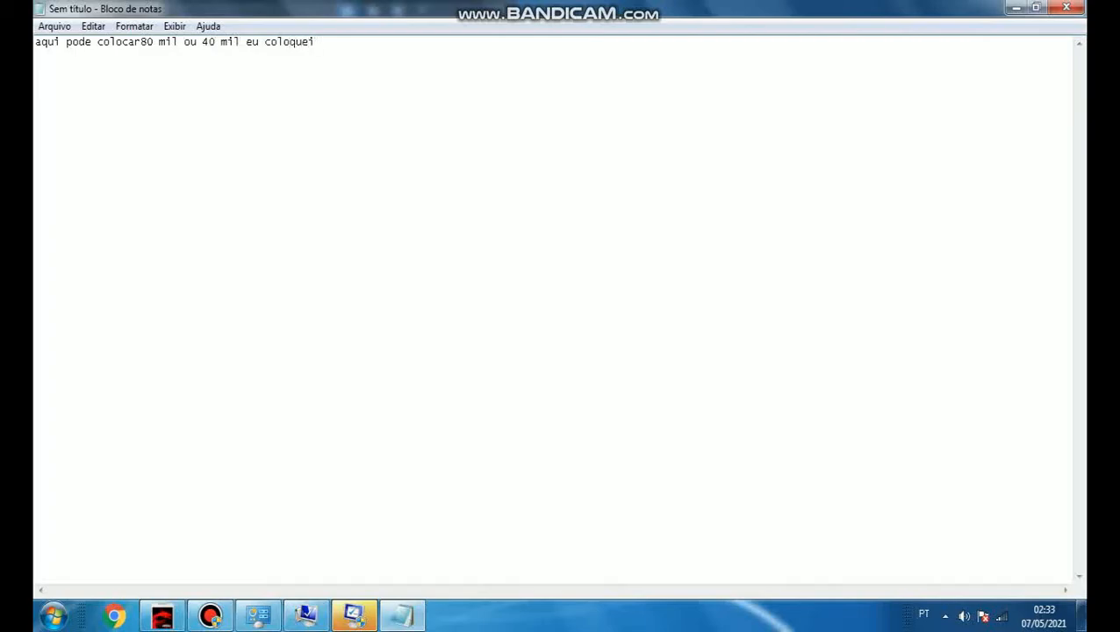
{"action": "type", "text": "458"}
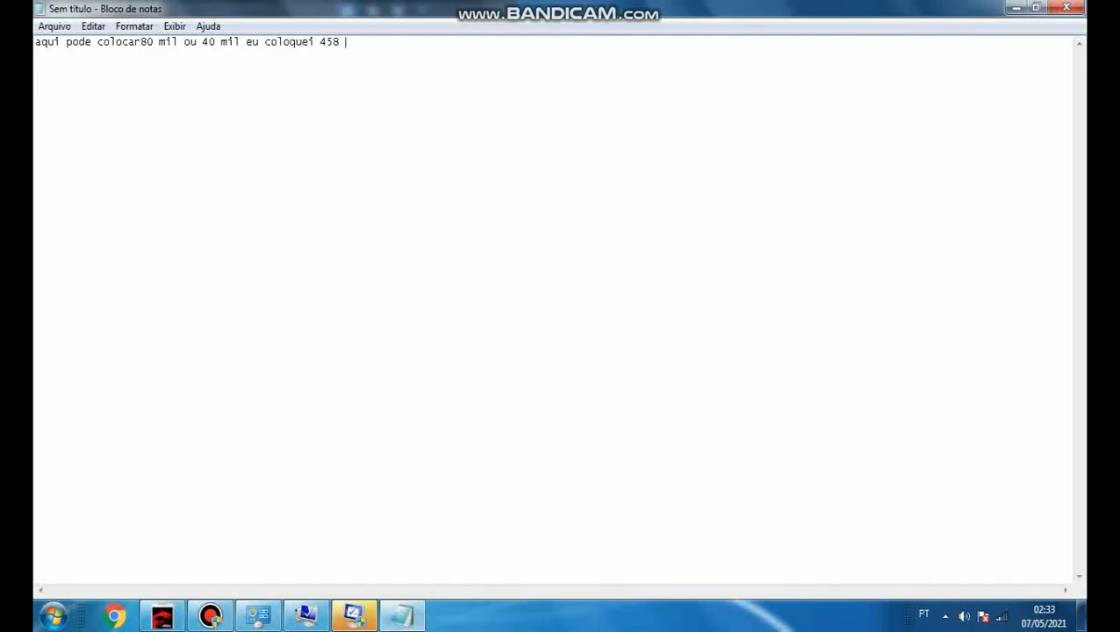
{"action": "type", "text": "mil"}
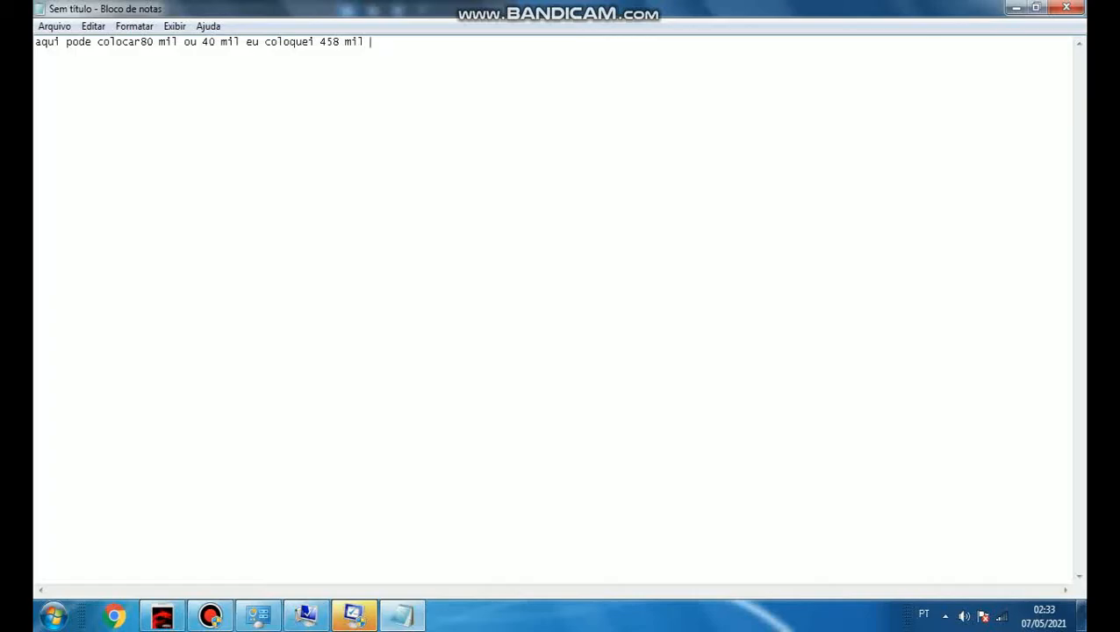
{"action": "type", "text": "de u"}
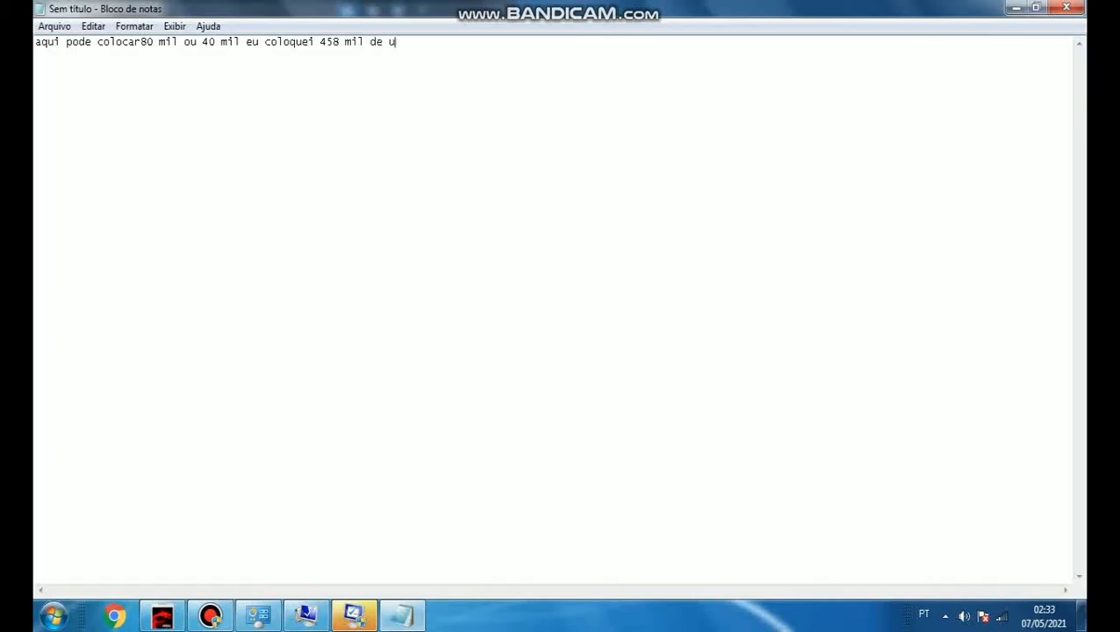
{"action": "type", "text": "m hd que n"}
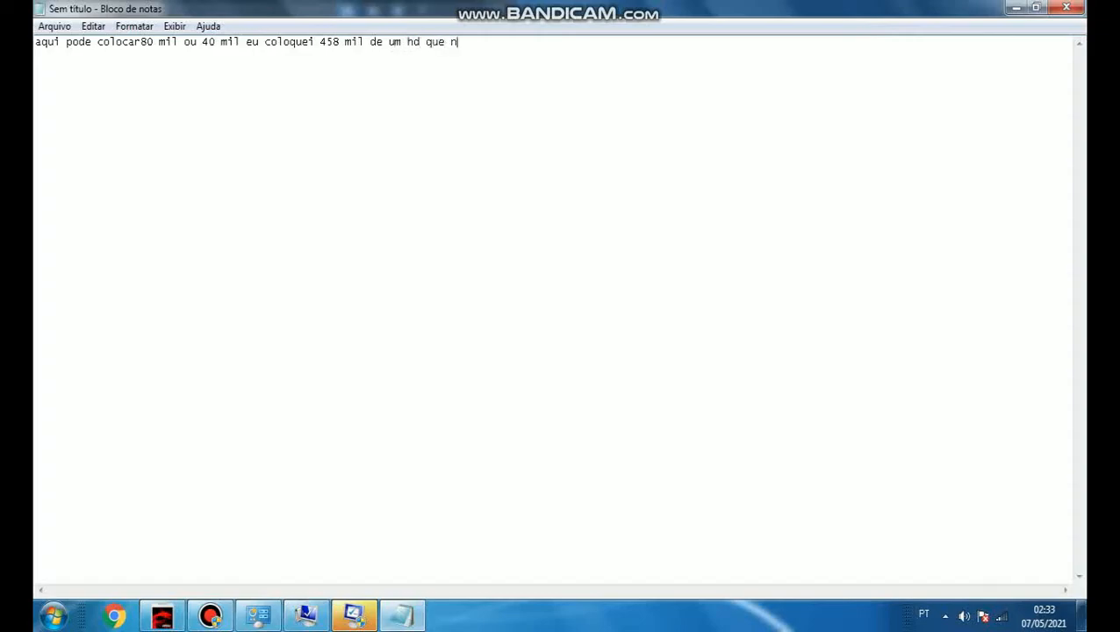
{"action": "type", "text": "ao uso"}
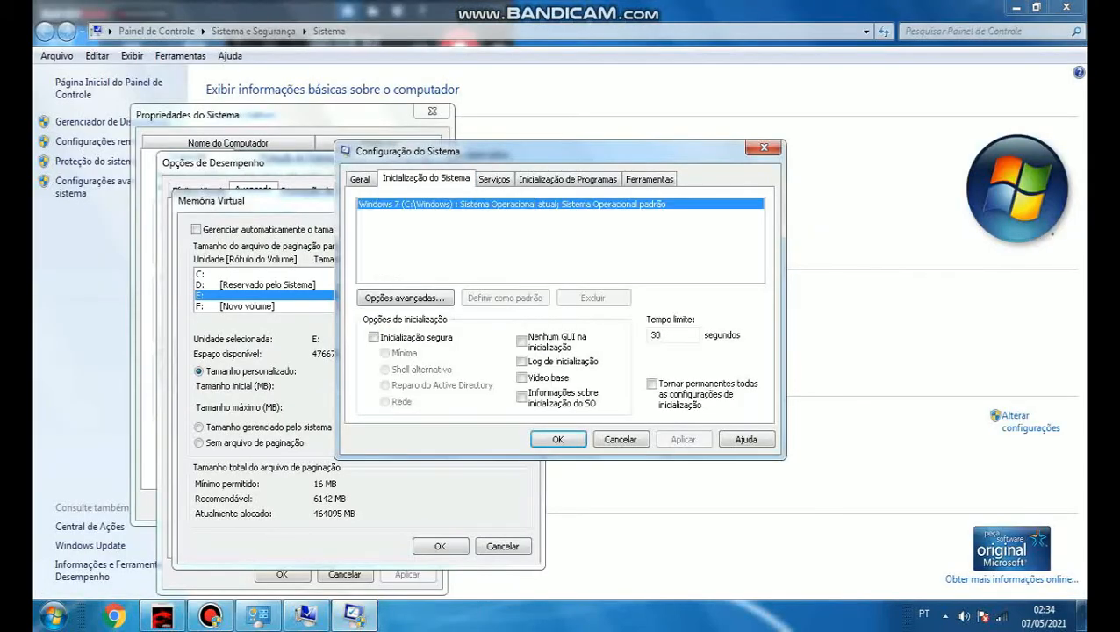
Step: Switch to Control Panel's virtual memory and boot configuration settings
{"action": "left_click", "coordinate": [404, 296]}
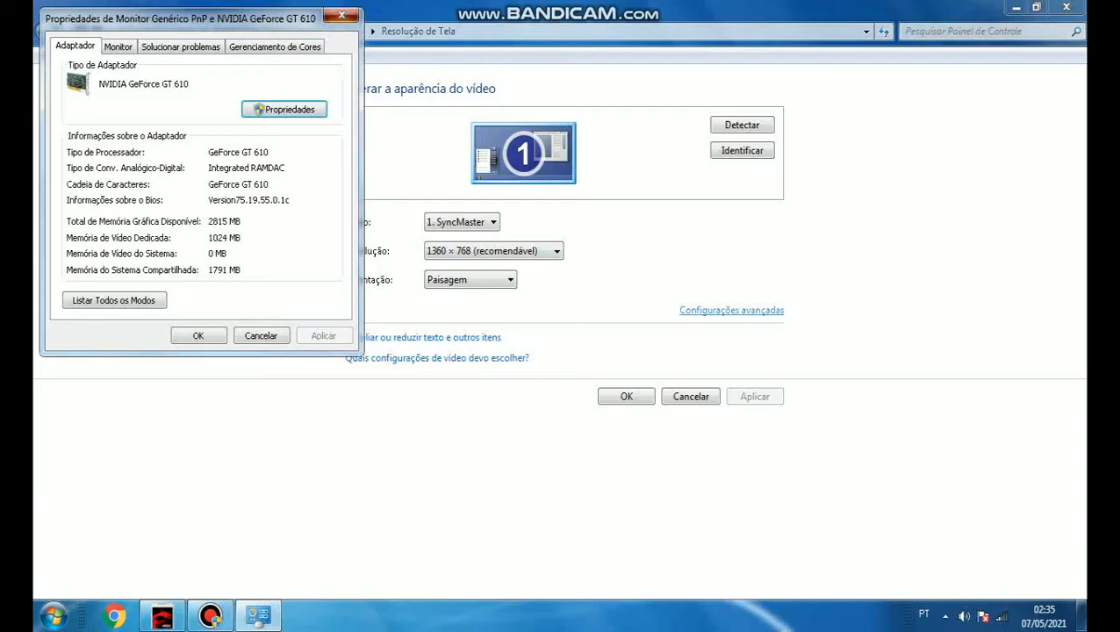
Step: Move the Resolution slider from 1360 × 768 down to 1280 × 768
{"action": "left_click", "coordinate": [556, 250]}
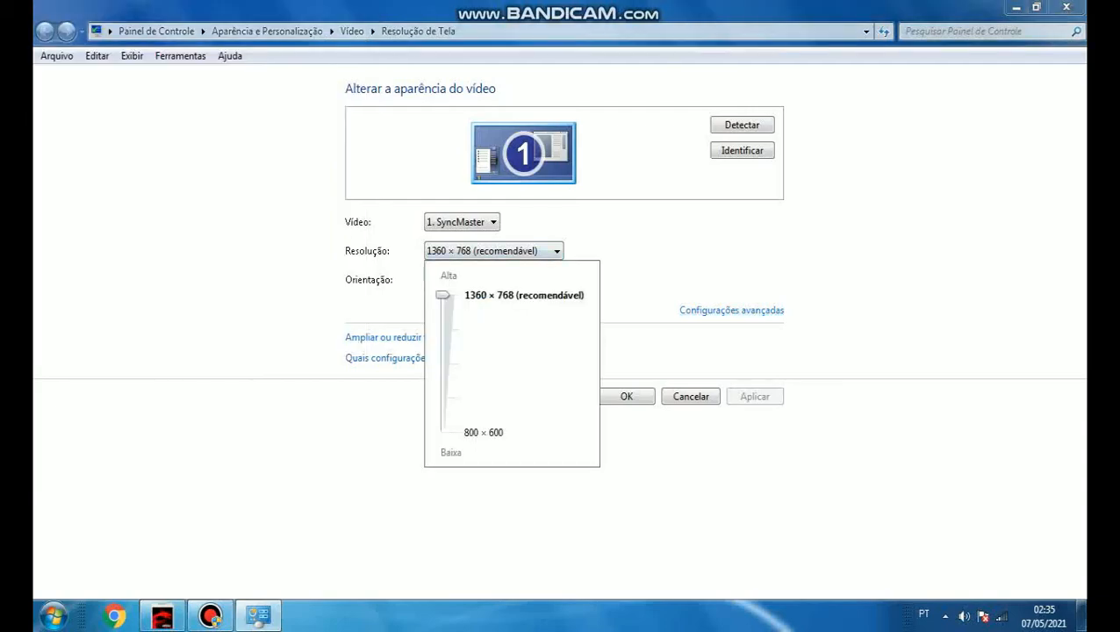
{"action": "left_click_drag", "start_coordinate": [443, 295], "coordinate": [443, 329]}
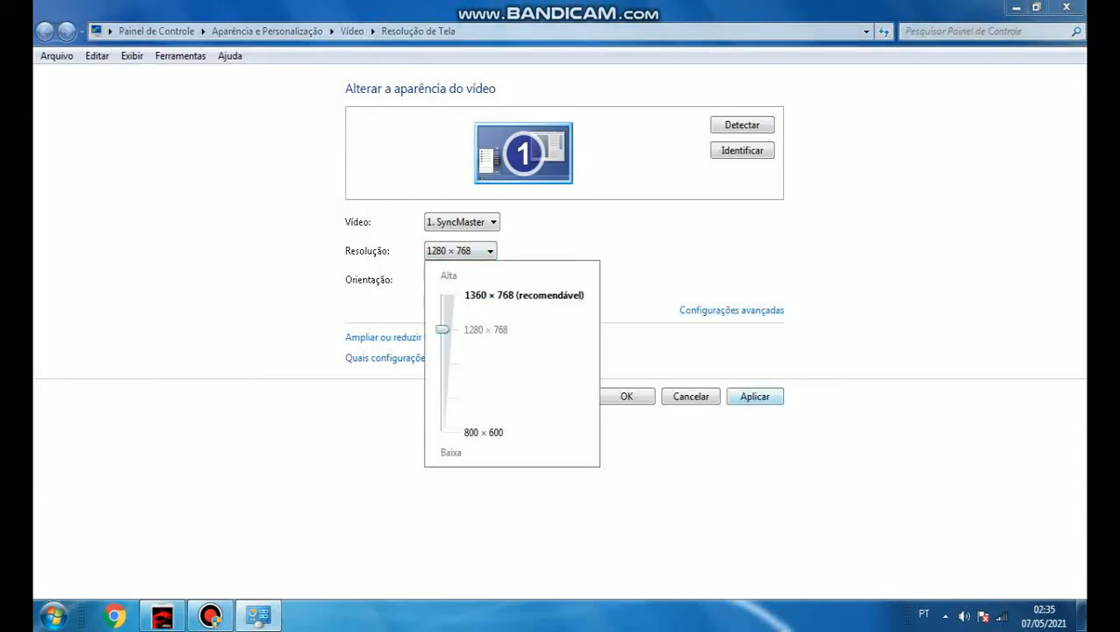
{"action": "left_click_drag", "start_coordinate": [442, 329], "coordinate": [442, 294]}
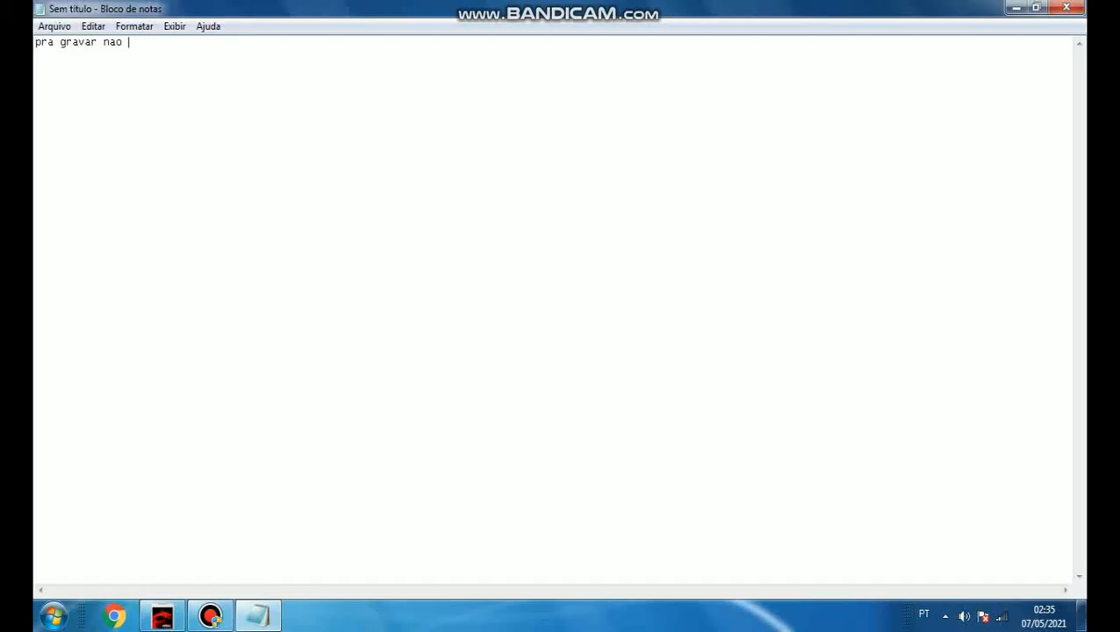
Step: Type that play is still smooth and sometimes reaches 90 fps
{"action": "type", "text": "mais d"}
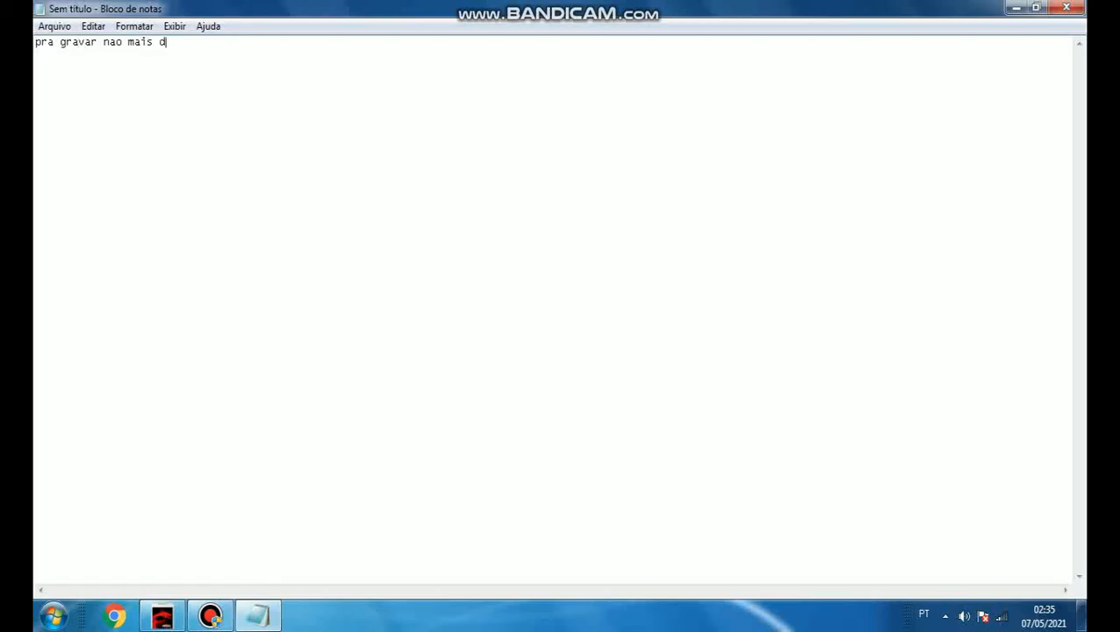
{"action": "type", "text": "dar pra"}
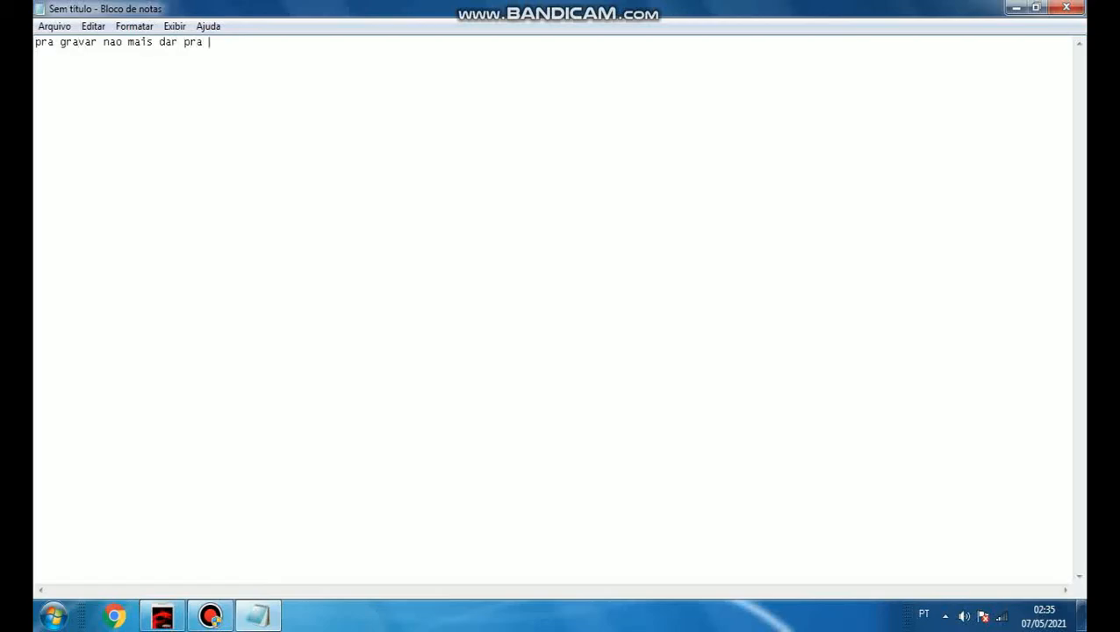
{"action": "type", "text": "jogar"}
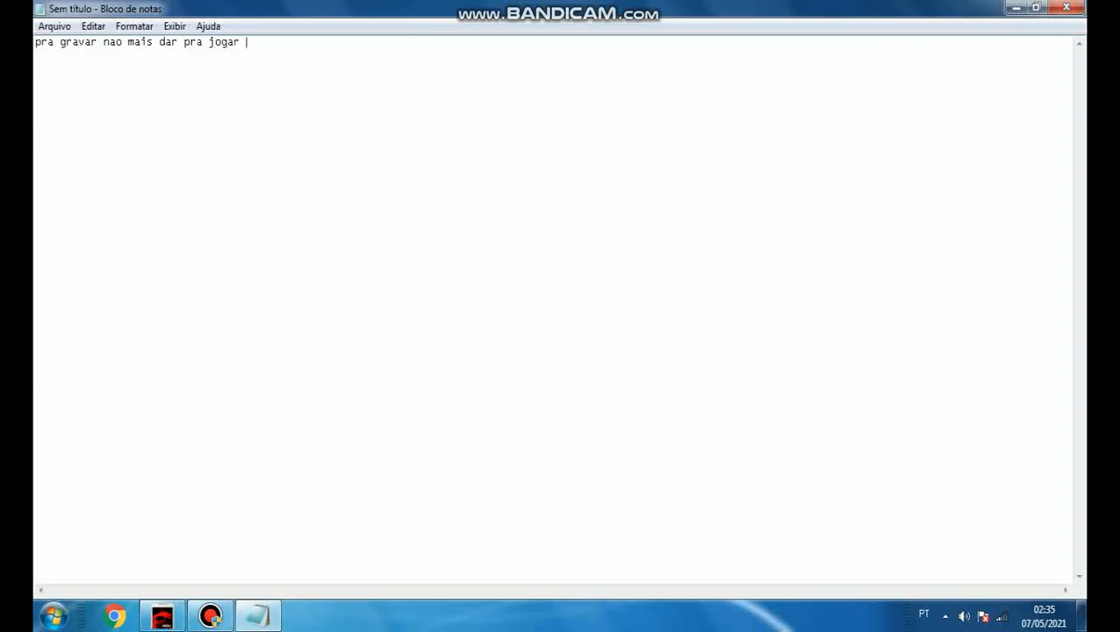
{"action": "type", "text": "de boa"}
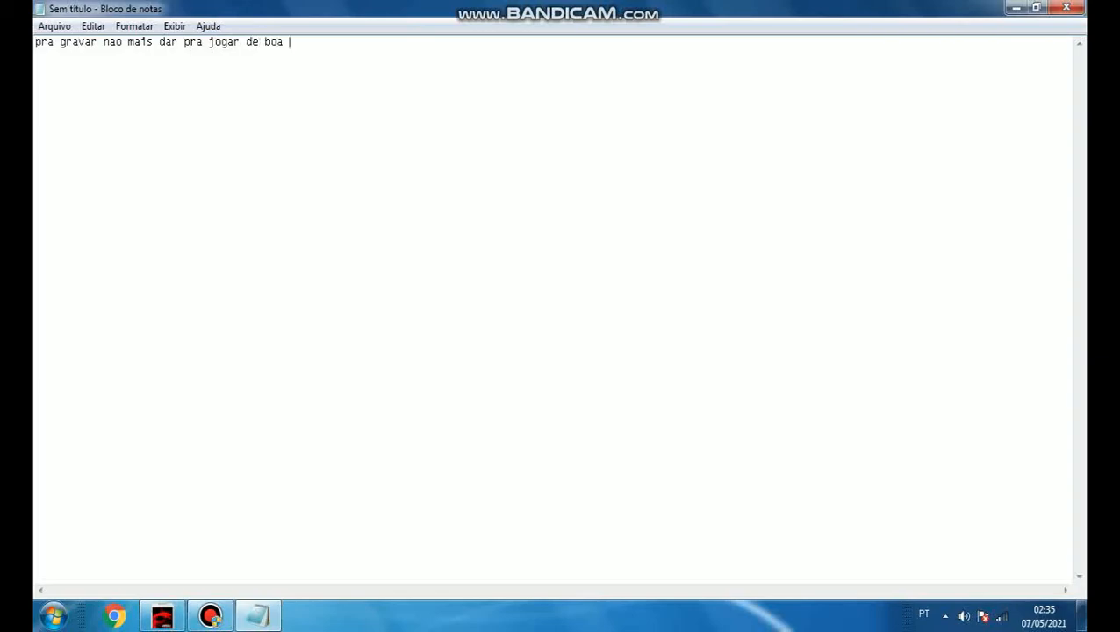
{"action": "type", "text": "as ve"}
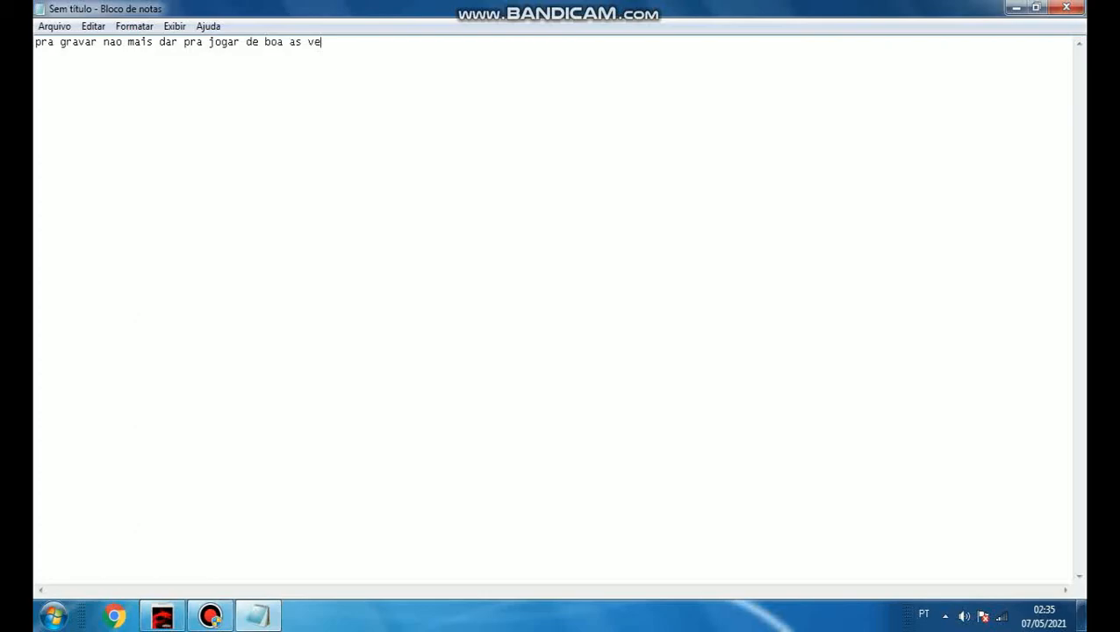
{"action": "type", "text": "zes bate 90"}
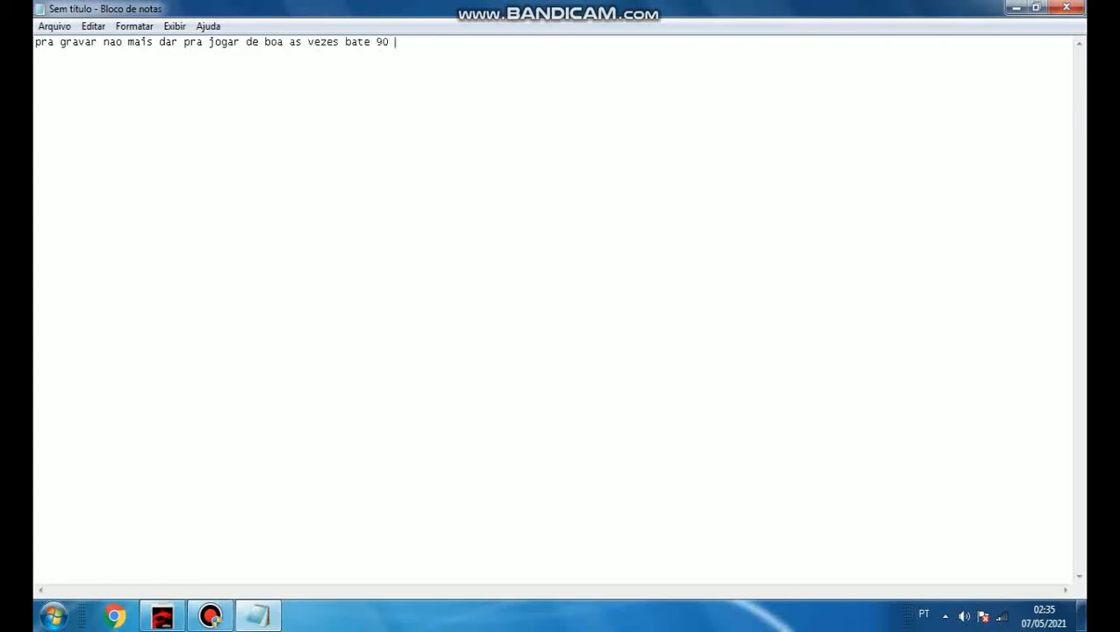
{"action": "type", "text": "fps e e e"}
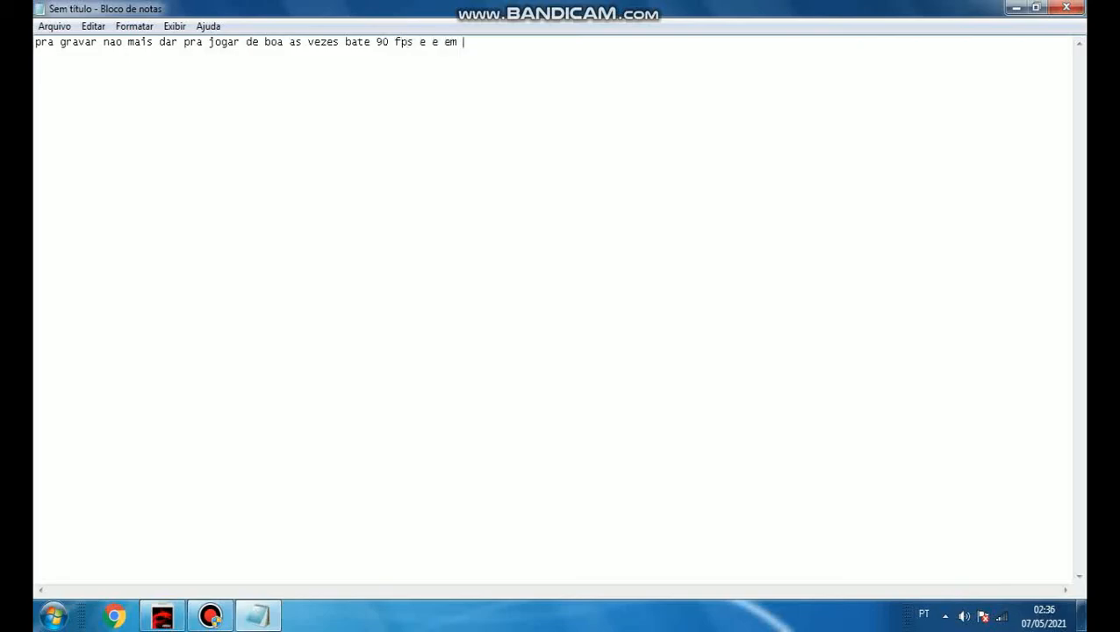
Step: Add that the average is 58 fps in CS ranked and normal matches
{"action": "type", "text": "media"}
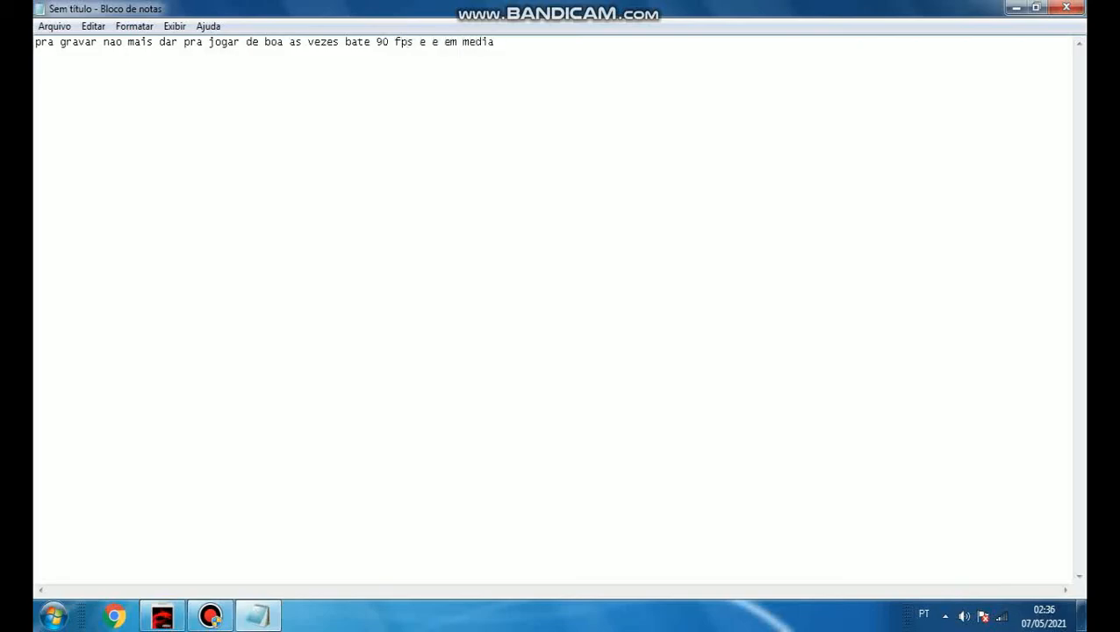
{"action": "type", "text": "58 a 60"}
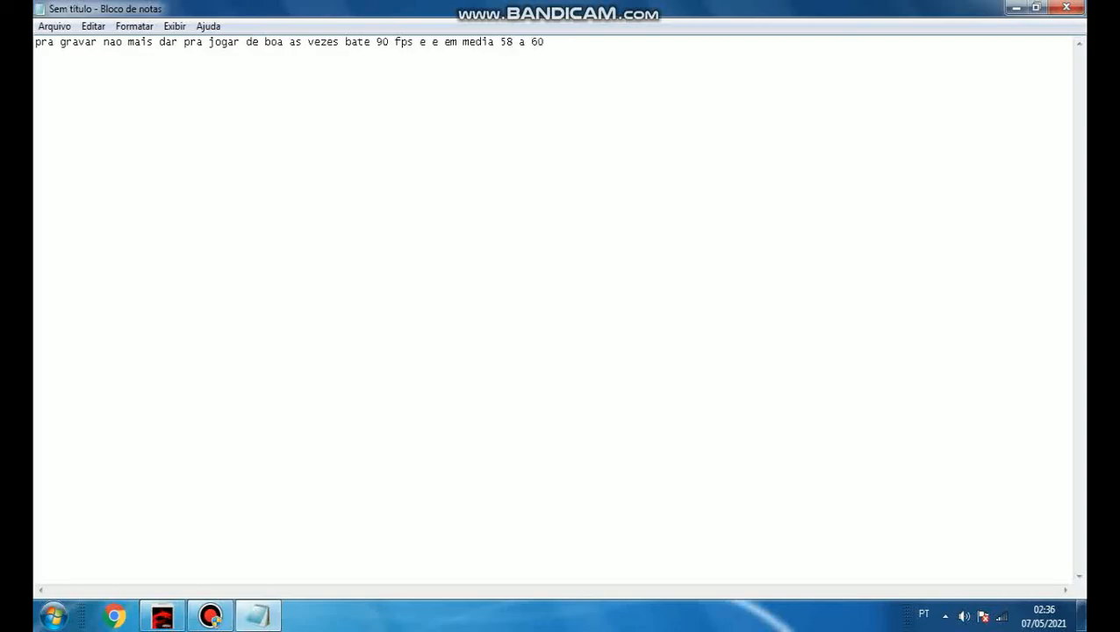
{"action": "type", "text": "f"}
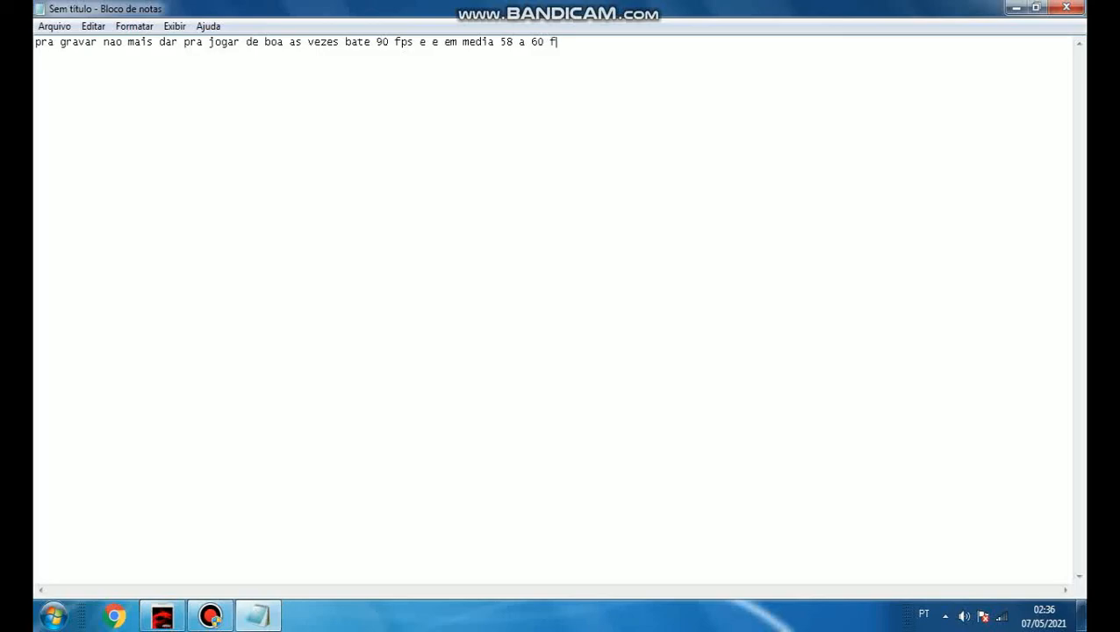
{"action": "type", "text": "ps"}
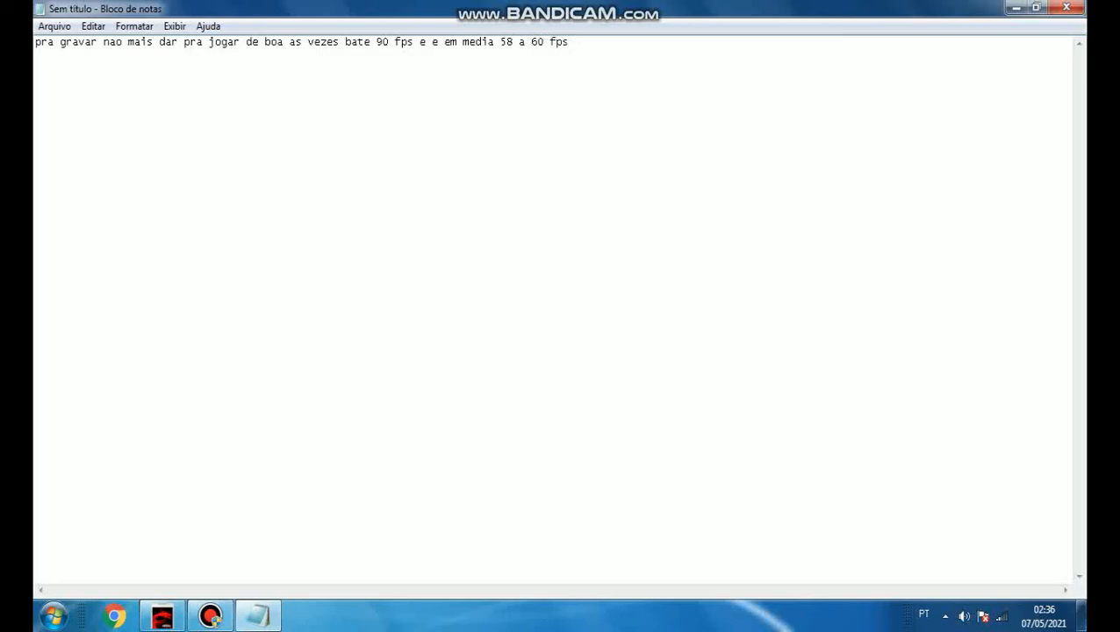
{"action": "type", "text": "no cs ra"}
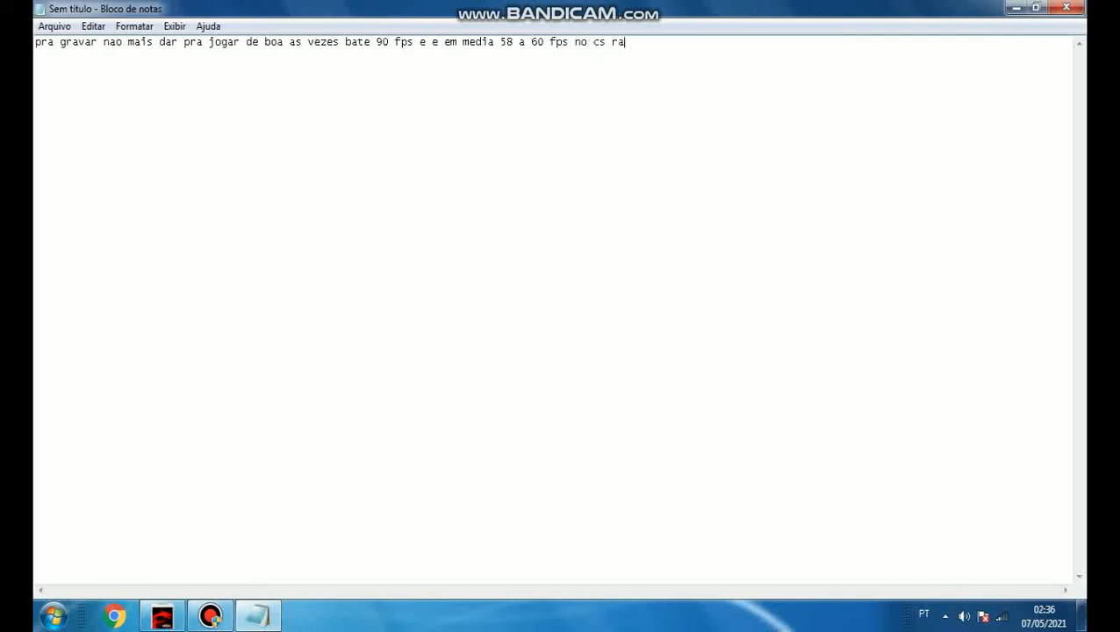
{"action": "type", "text": "nquea"}
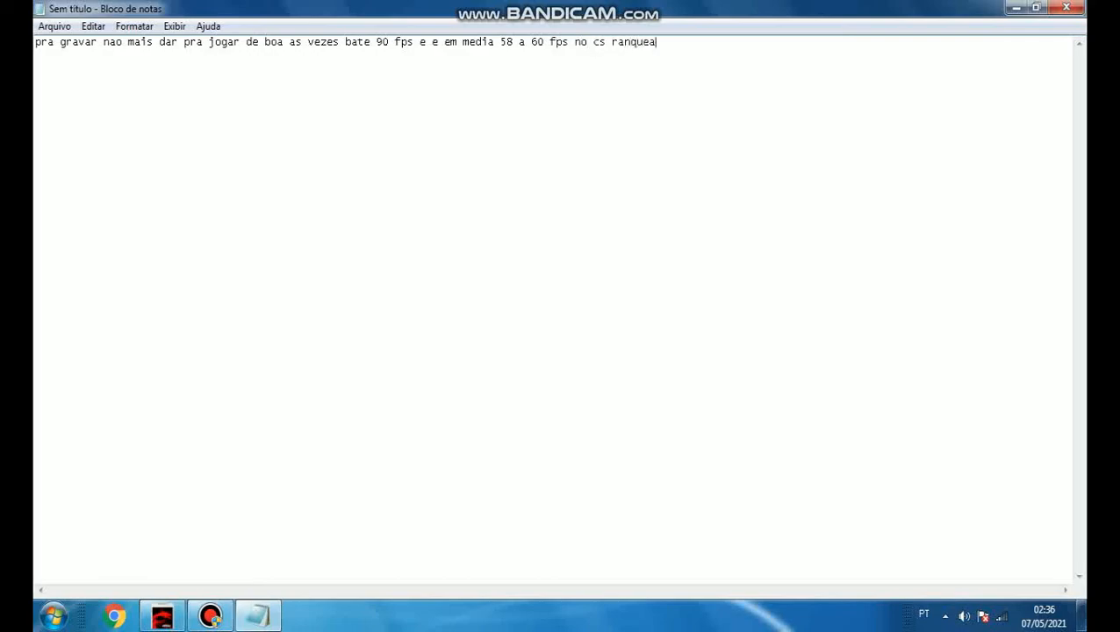
{"action": "type", "text": "da"}
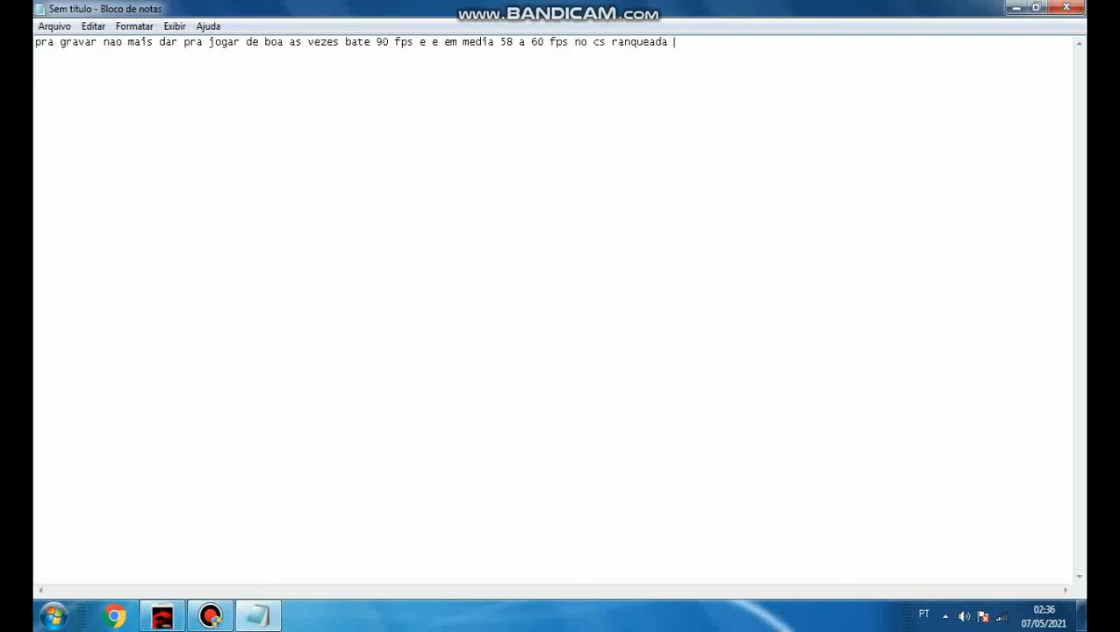
{"action": "type", "text": "no"}
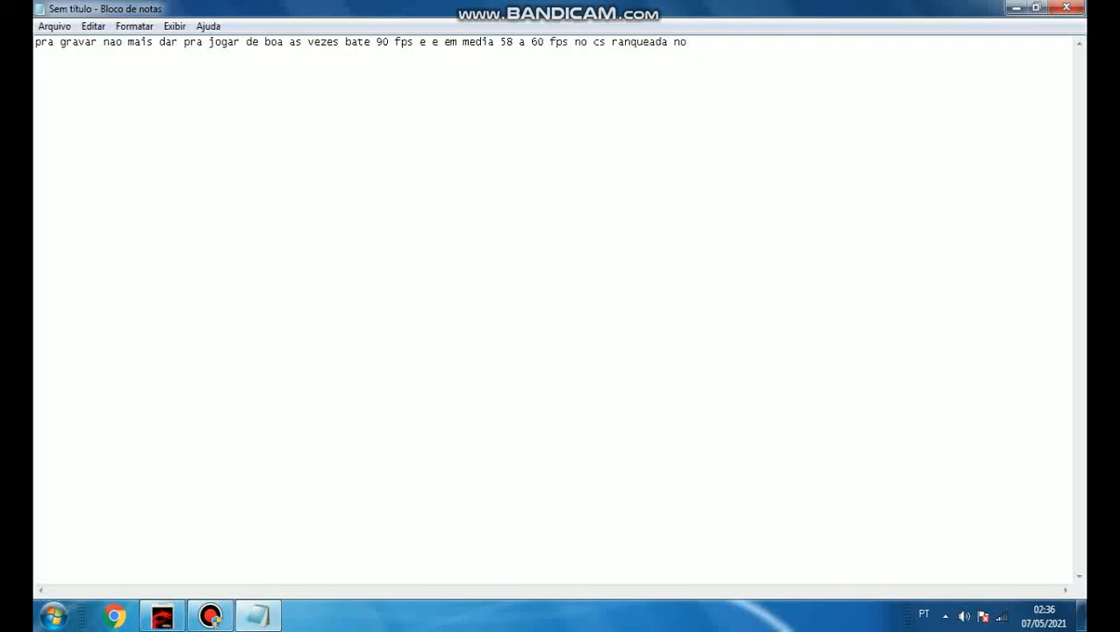
{"action": "type", "text": "normal"}
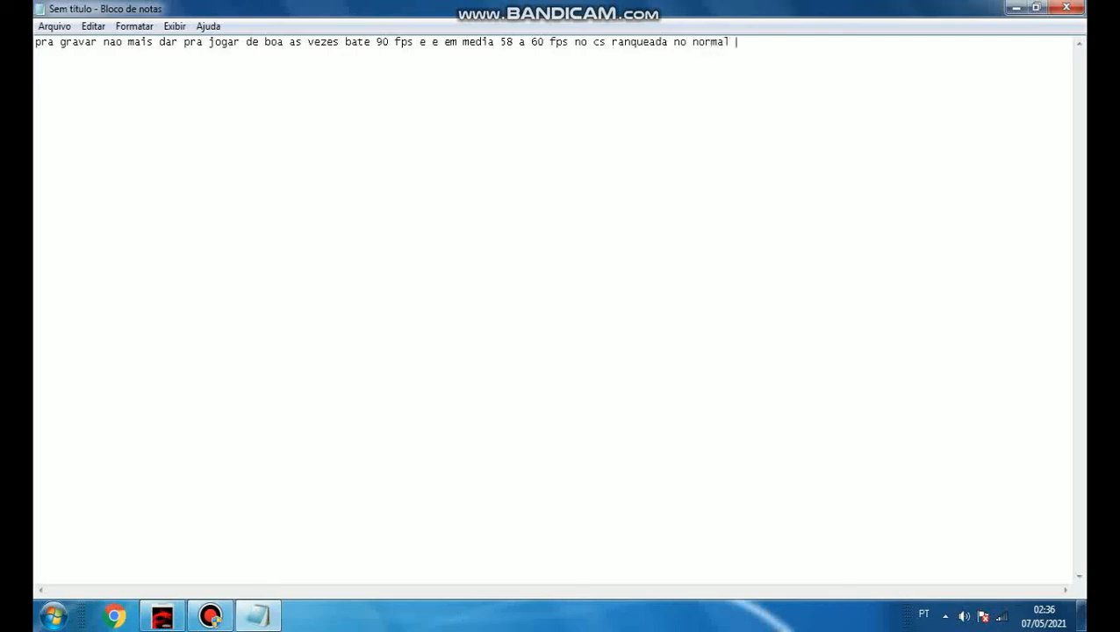